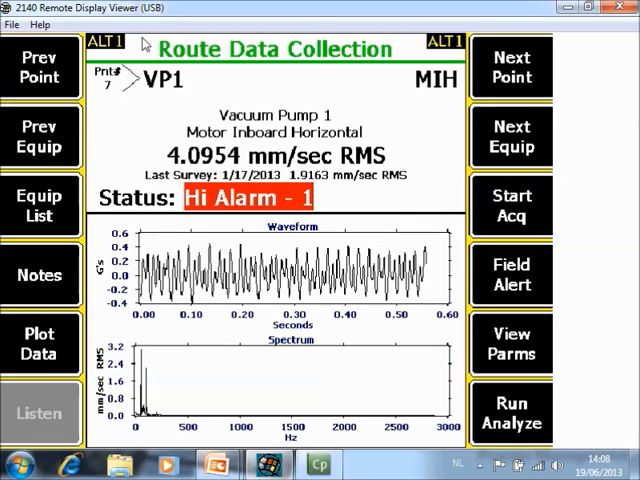
mouse_move(560, 148)
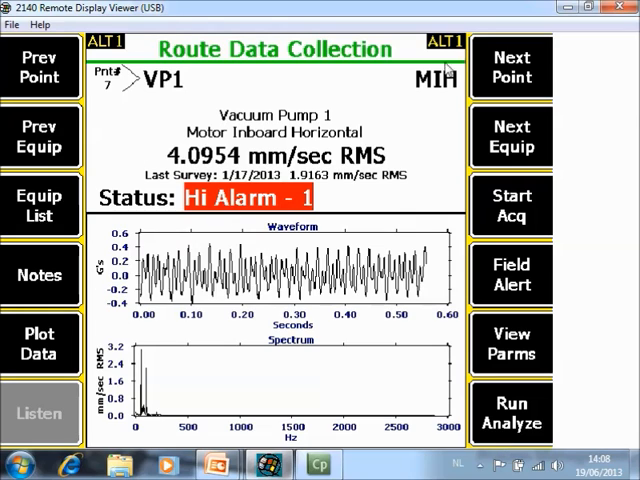
mouse_move(216, 233)
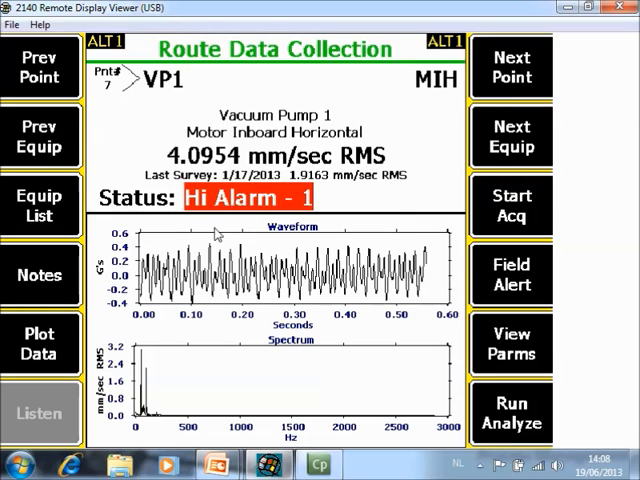
mouse_move(118, 88)
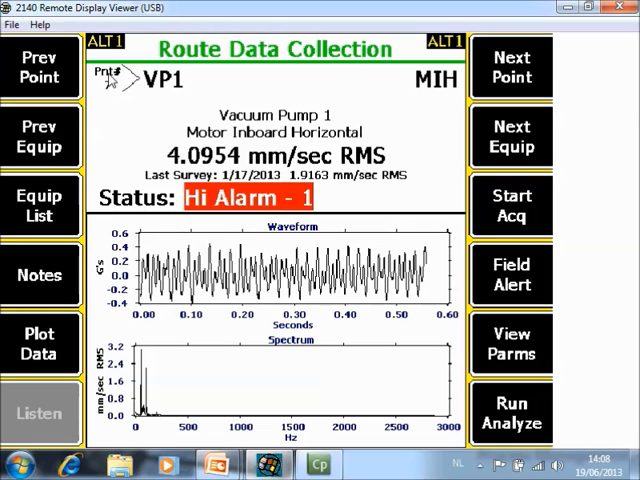
mouse_move(110, 85)
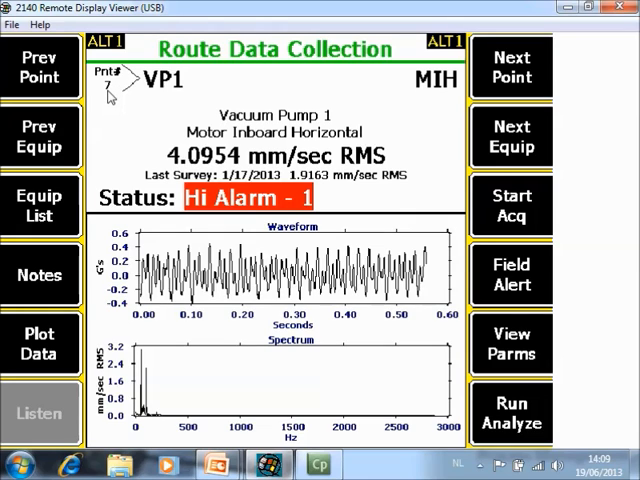
mouse_move(195, 91)
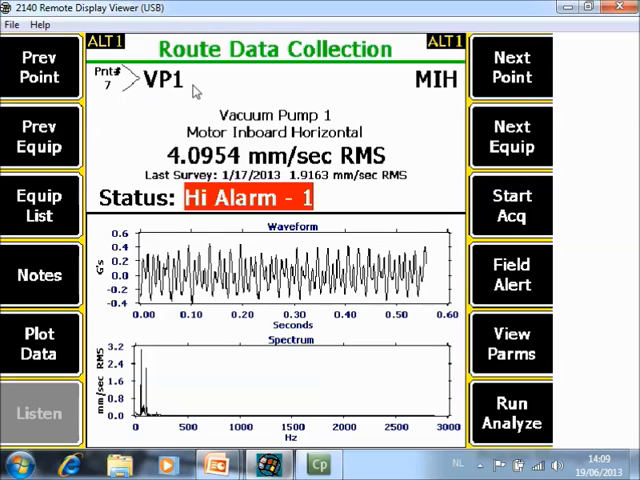
mouse_move(270, 83)
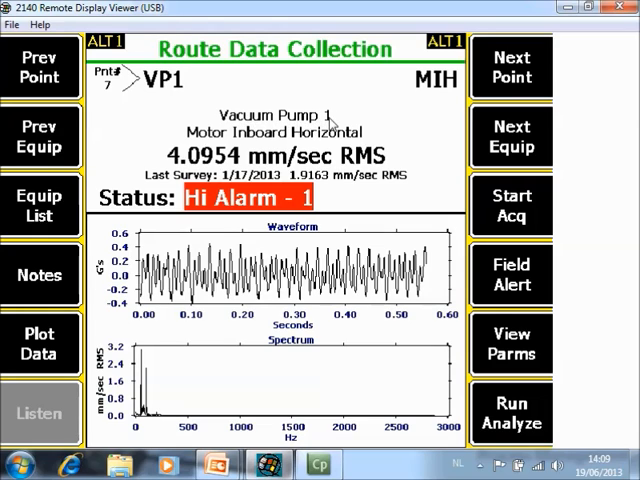
mouse_move(446, 96)
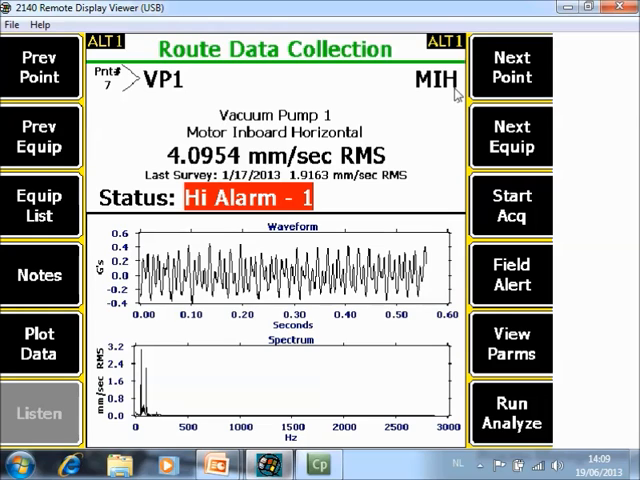
mouse_move(267, 138)
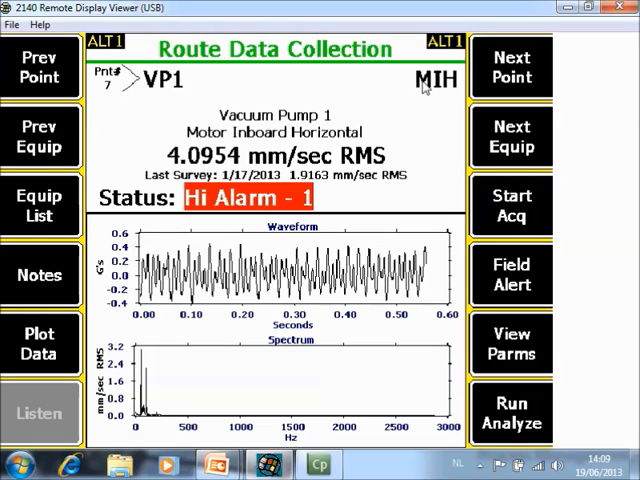
mouse_move(456, 90)
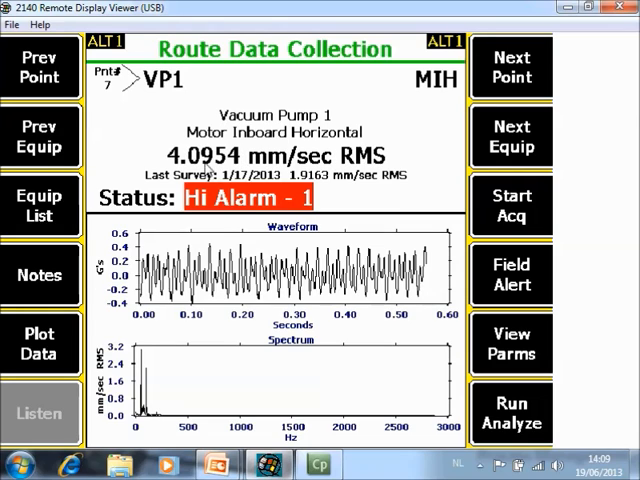
mouse_move(168, 182)
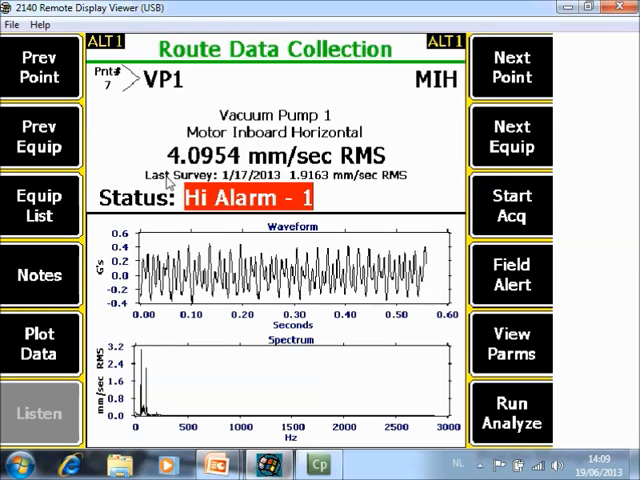
mouse_move(330, 184)
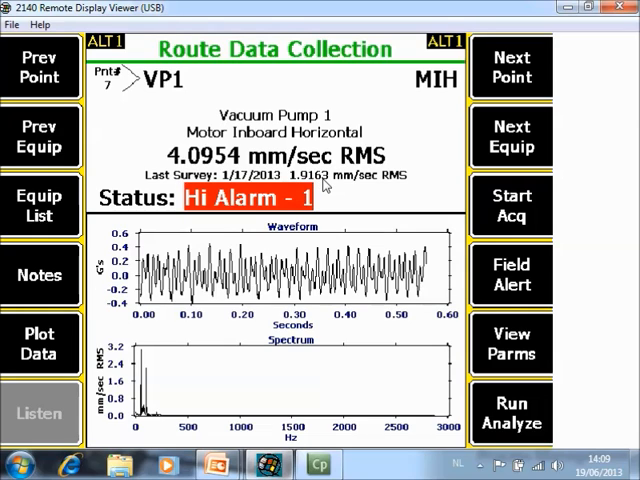
mouse_move(178, 216)
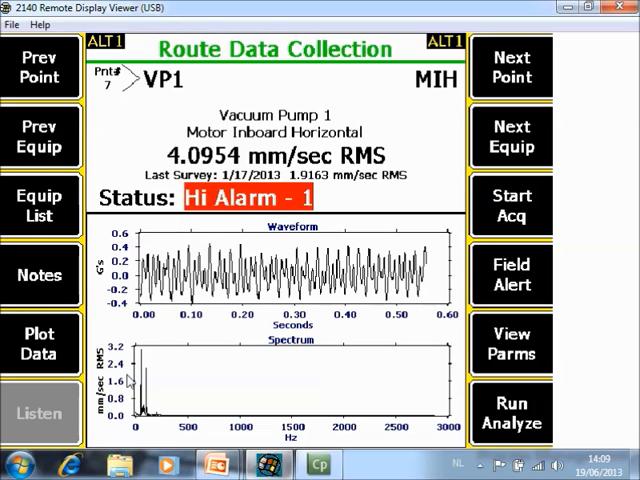
mouse_move(425, 290)
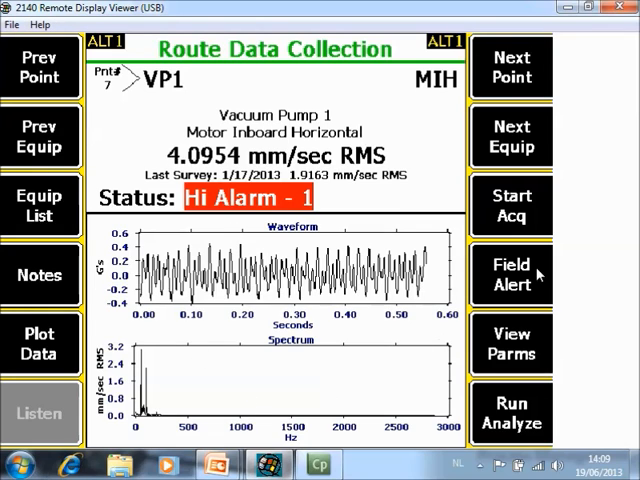
mouse_move(517, 435)
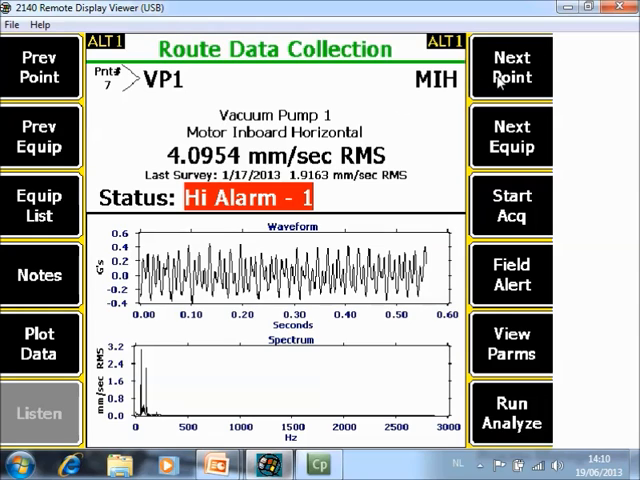
mouse_move(228, 89)
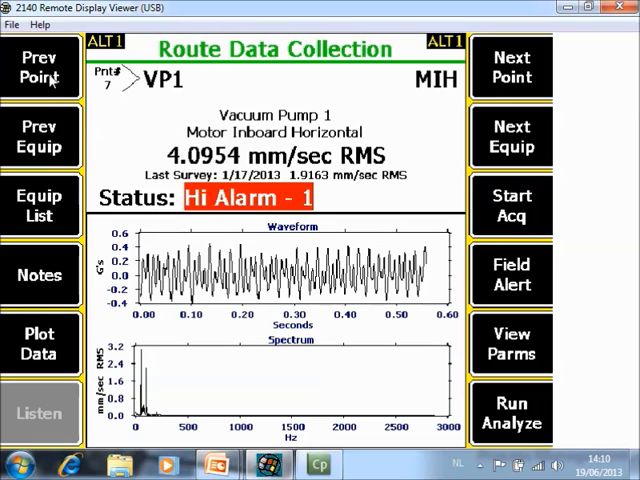
Step between Vacuum Pump 1's route points, briefly viewing PeakVue point 6.
click(511, 67)
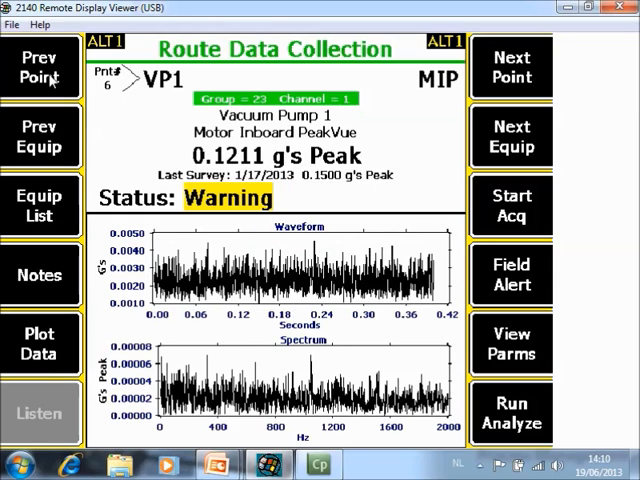
click(511, 67)
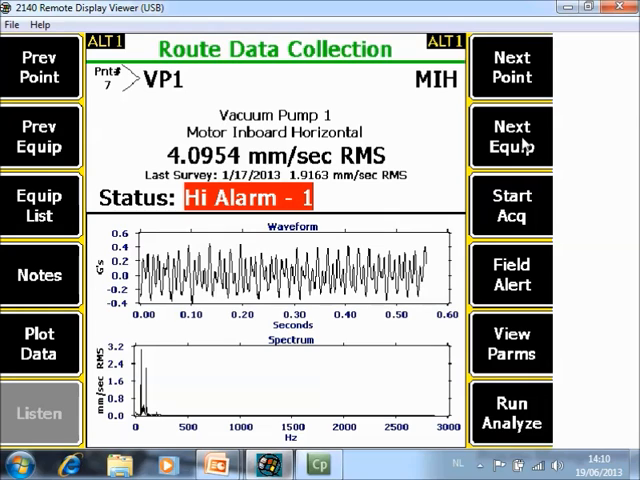
mouse_move(540, 150)
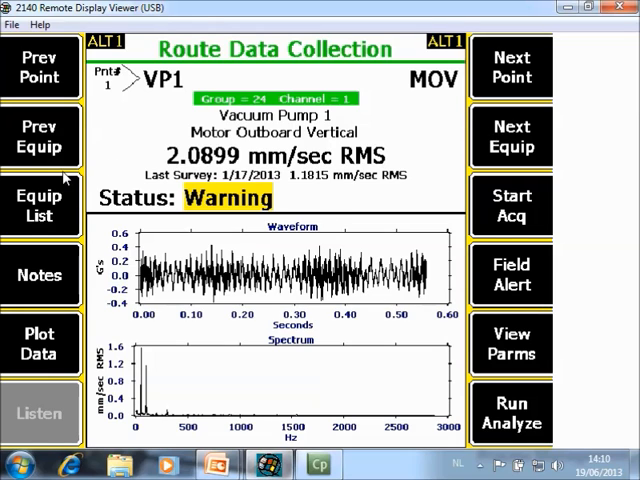
mouse_move(55, 185)
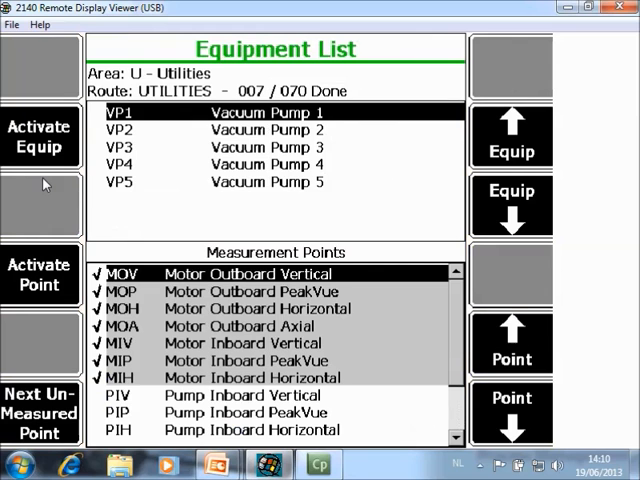
mouse_move(218, 74)
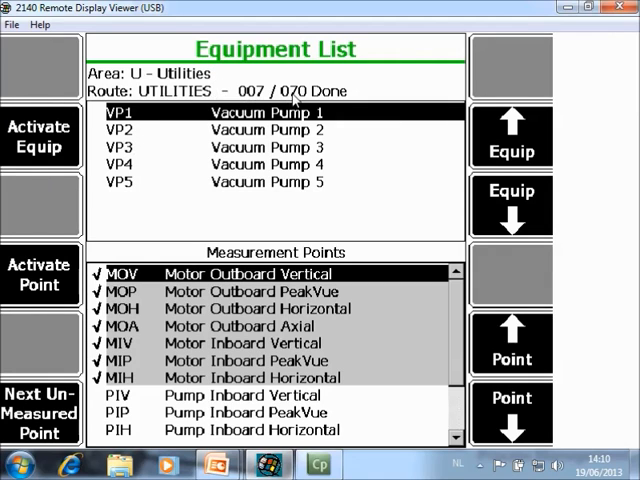
mouse_move(292, 98)
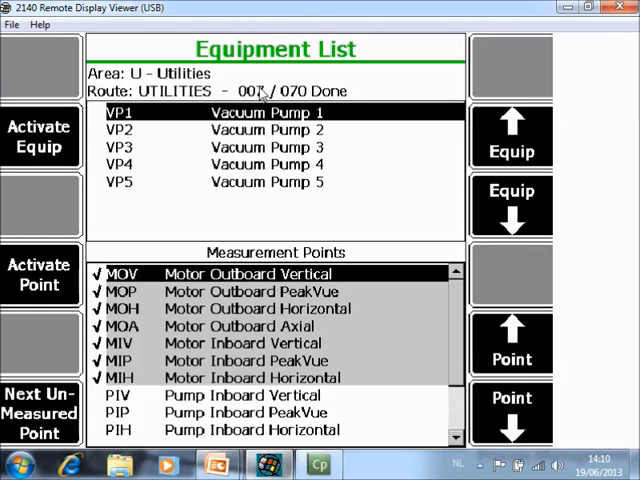
mouse_move(122, 123)
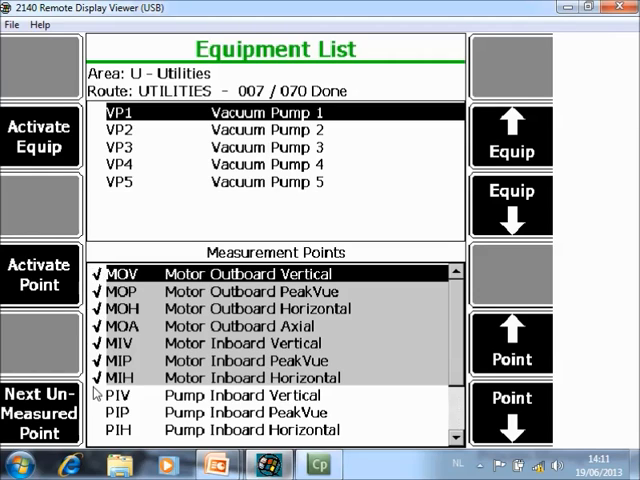
mouse_move(105, 315)
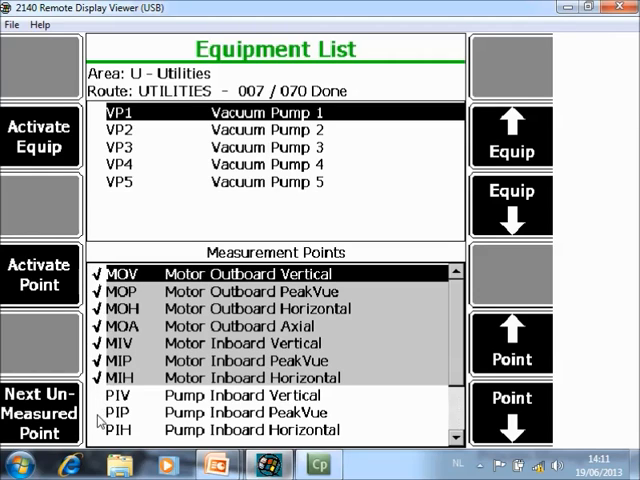
mouse_move(180, 325)
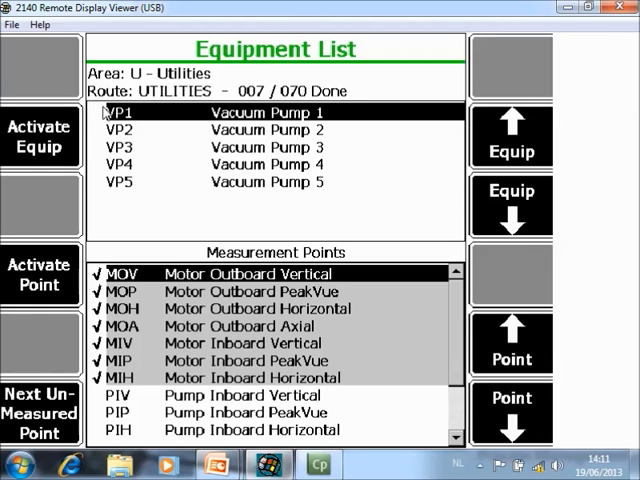
mouse_move(449, 177)
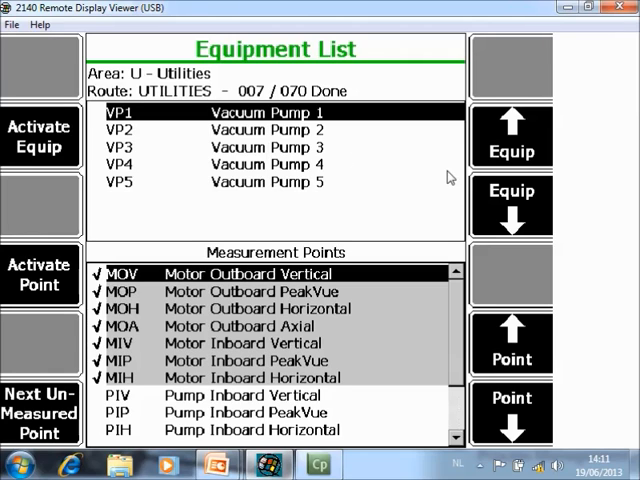
mouse_move(536, 210)
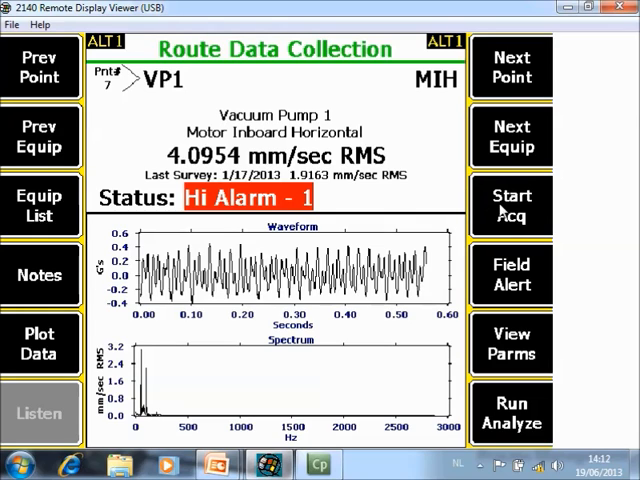
mouse_move(538, 214)
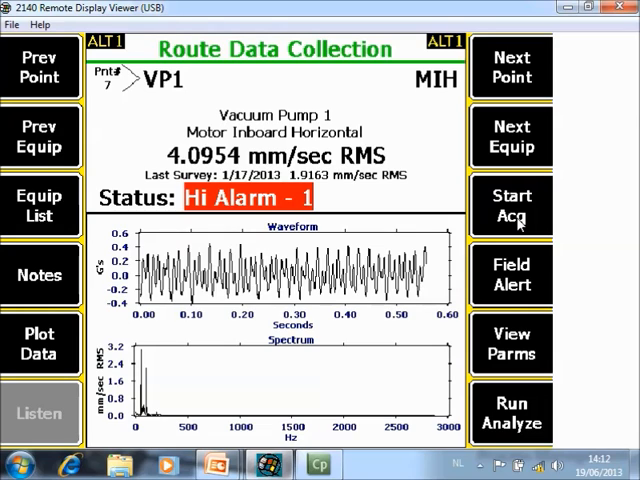
mouse_move(10, 281)
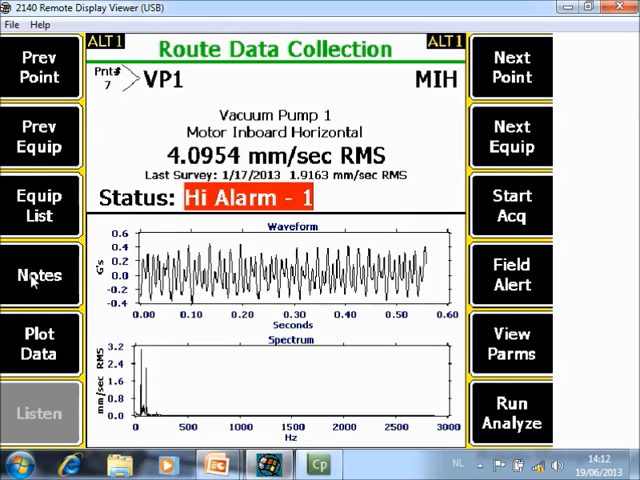
Add the AFTER OVERHAUL MEASUREMENT note to Motor Inboard Horizontal and review the user-defined notes.
click(40, 275)
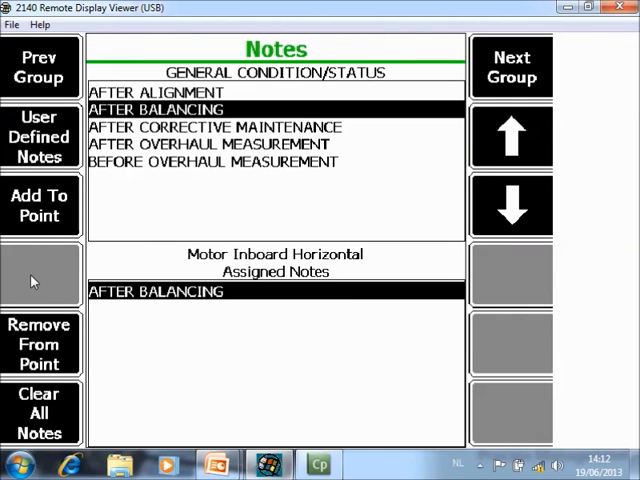
mouse_move(578, 60)
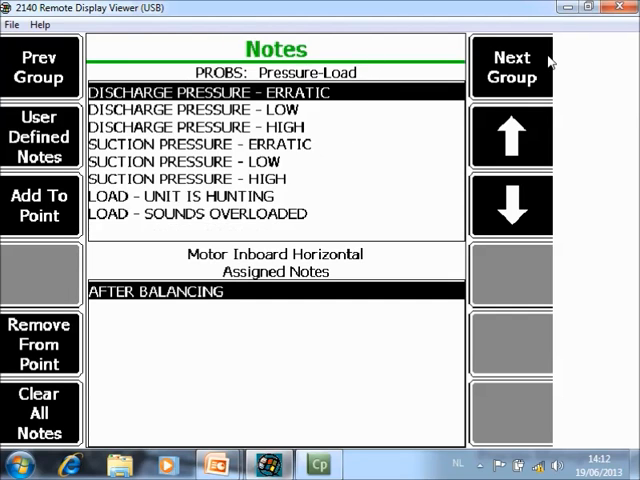
click(511, 67)
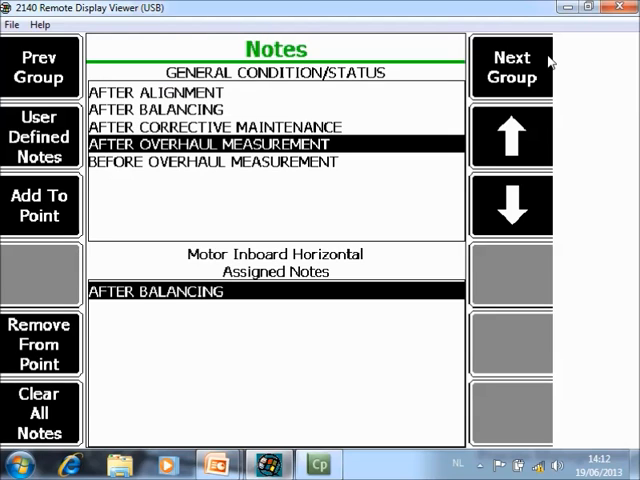
click(40, 207)
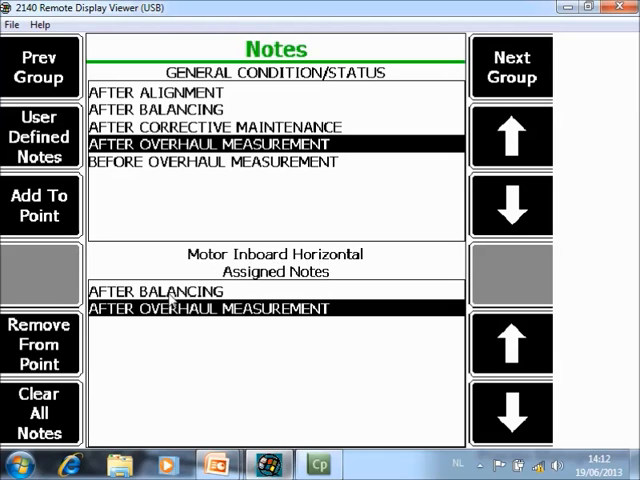
mouse_move(169, 416)
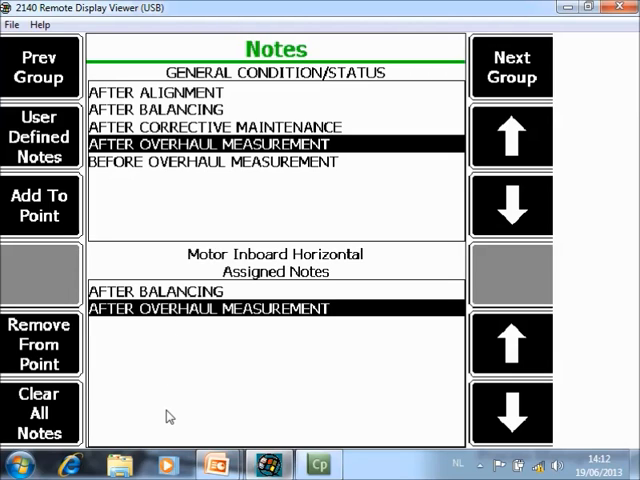
mouse_move(275, 47)
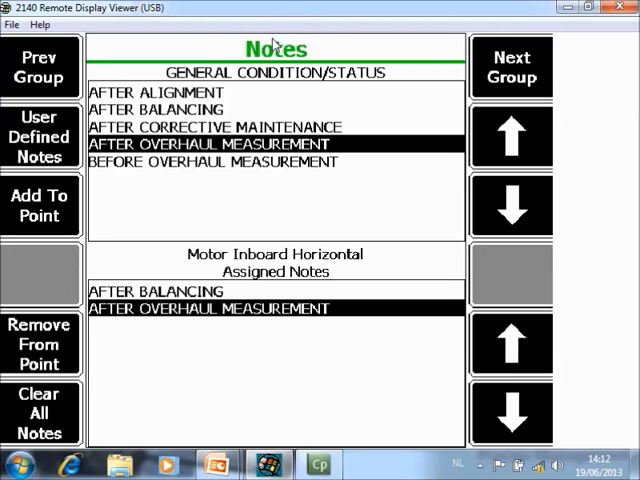
mouse_move(389, 102)
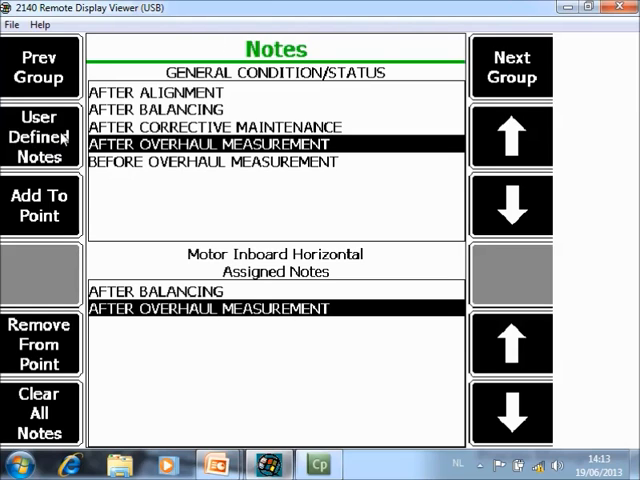
click(40, 135)
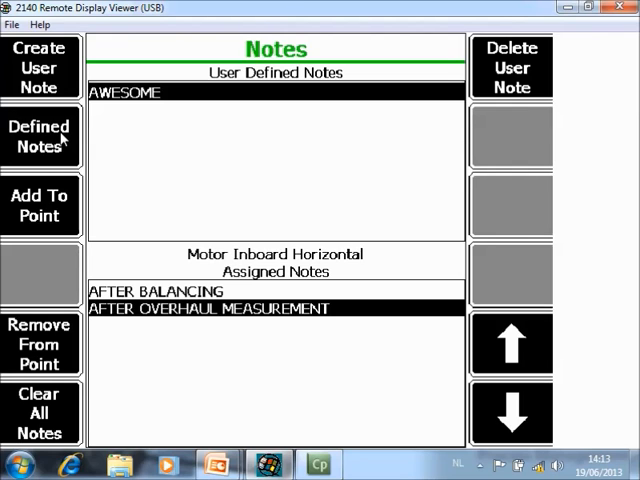
click(40, 67)
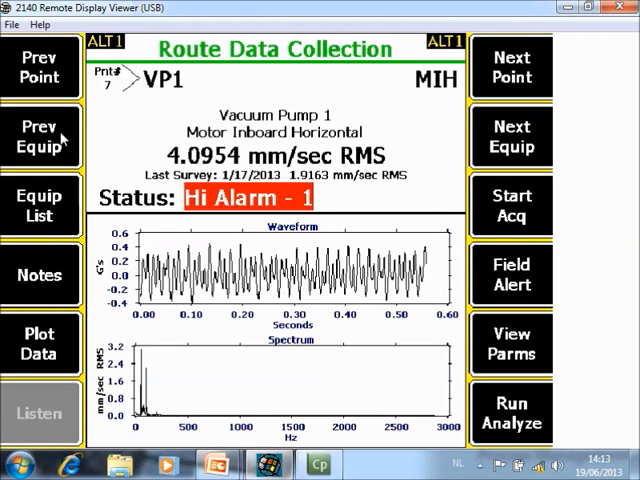
mouse_move(535, 268)
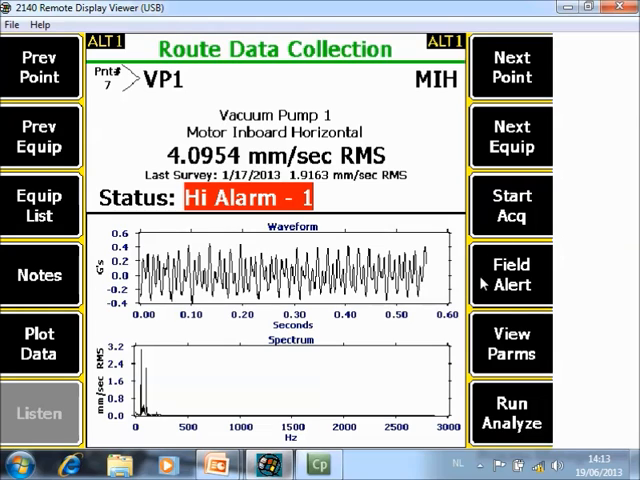
mouse_move(538, 260)
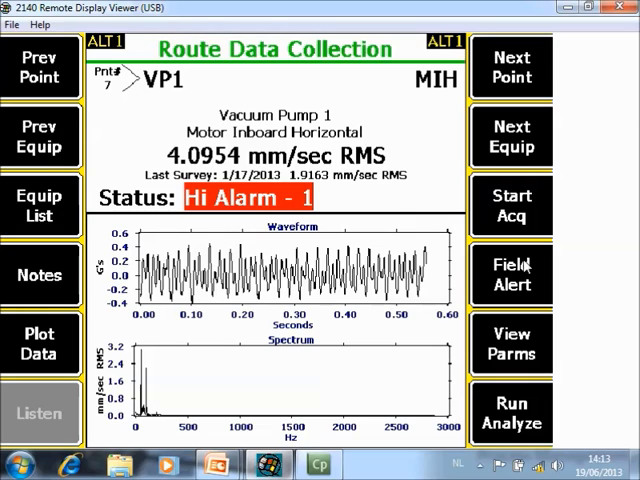
click(511, 275)
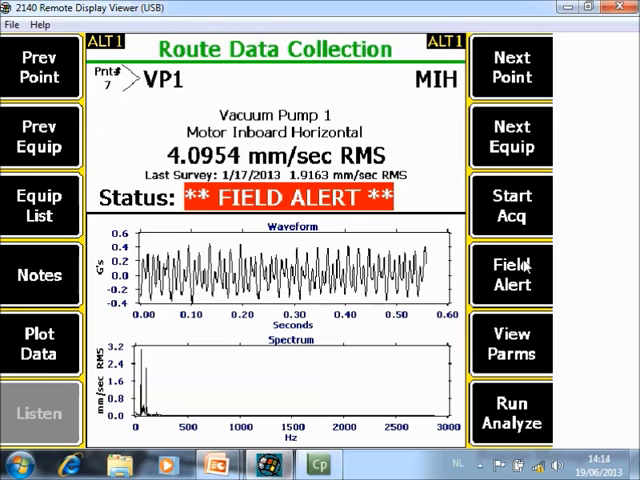
click(511, 275)
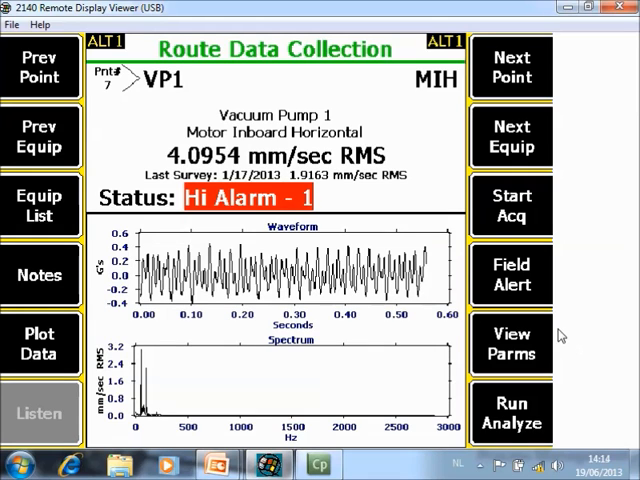
click(511, 344)
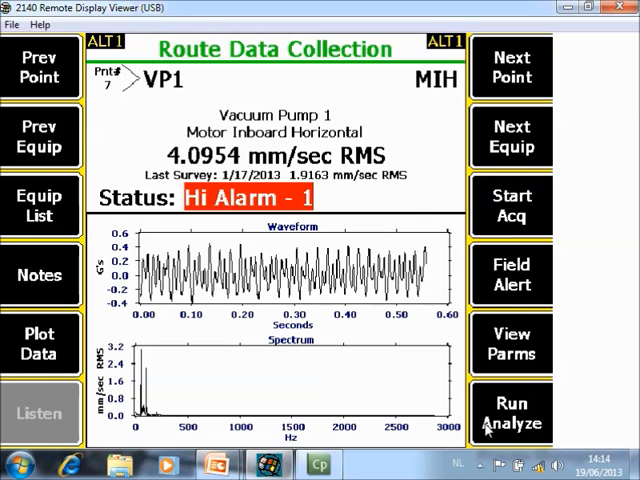
click(511, 413)
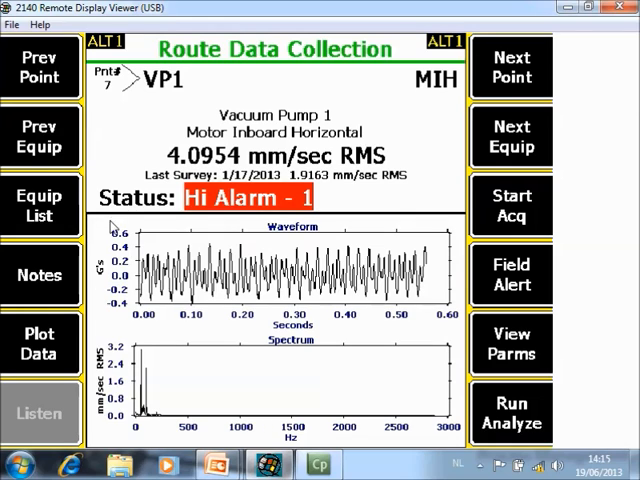
mouse_move(143, 40)
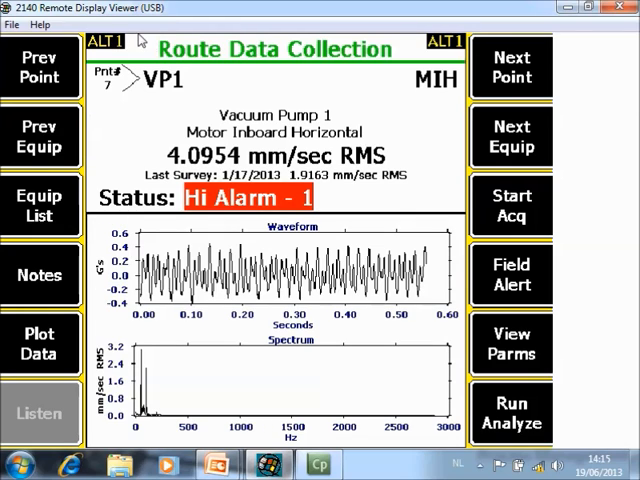
Switch to the ALT2 keys and set the User Setup data display to None.
click(105, 41)
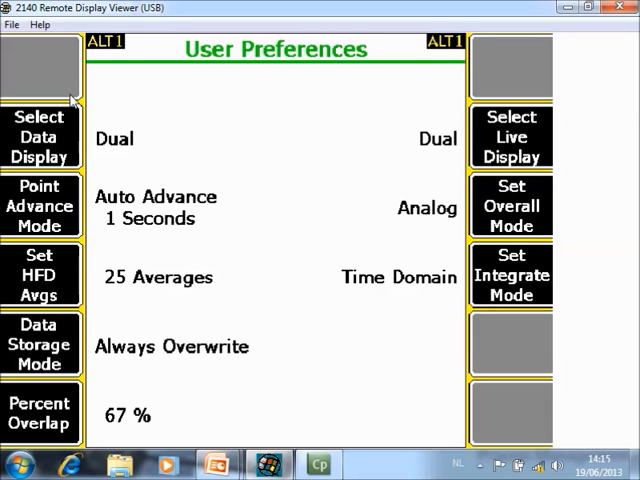
click(41, 137)
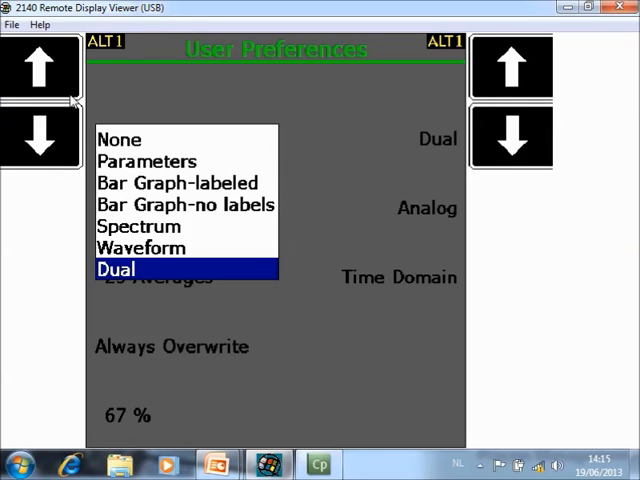
click(120, 139)
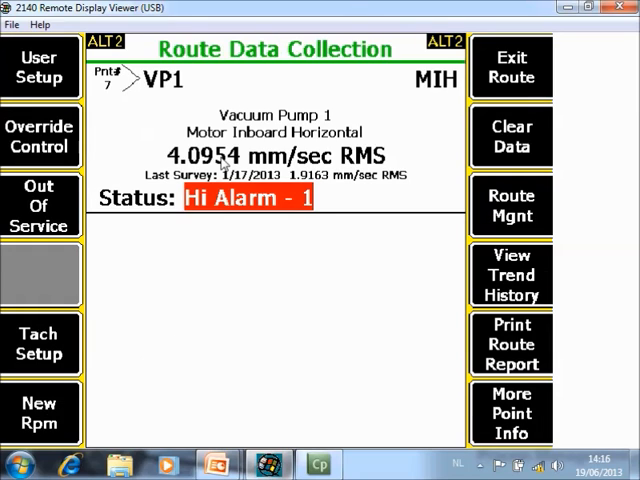
mouse_move(110, 329)
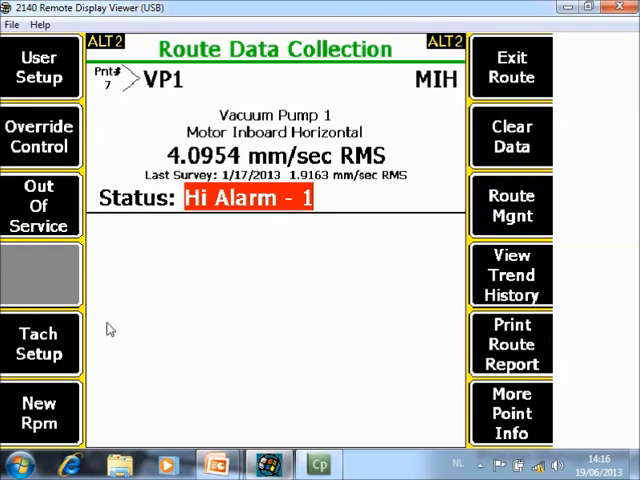
mouse_move(478, 310)
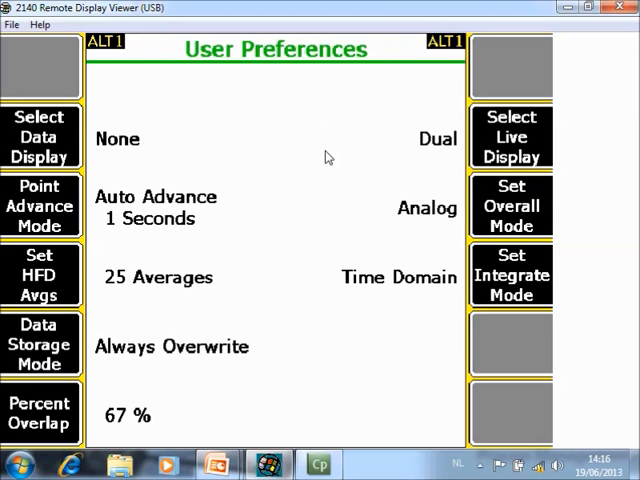
Try the Parameters and labeled Bar Graph data displays, then choose Spectrum.
click(42, 137)
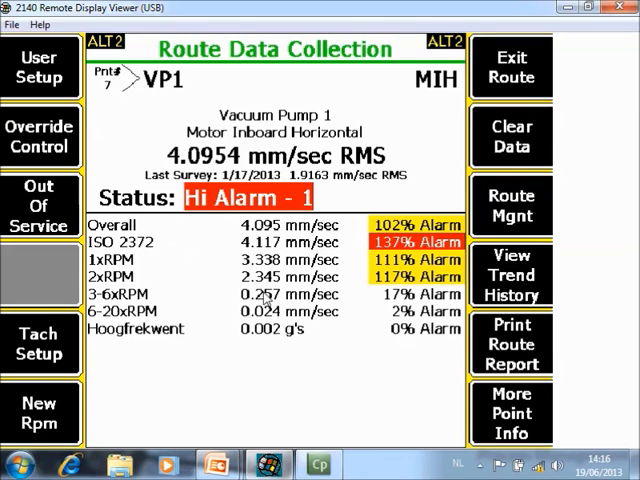
click(40, 66)
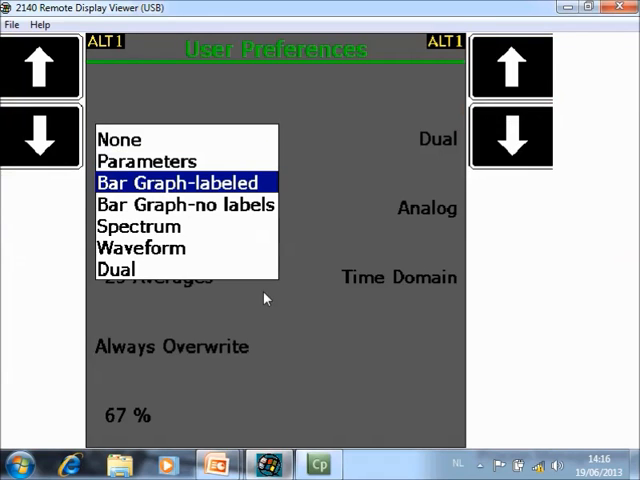
click(184, 182)
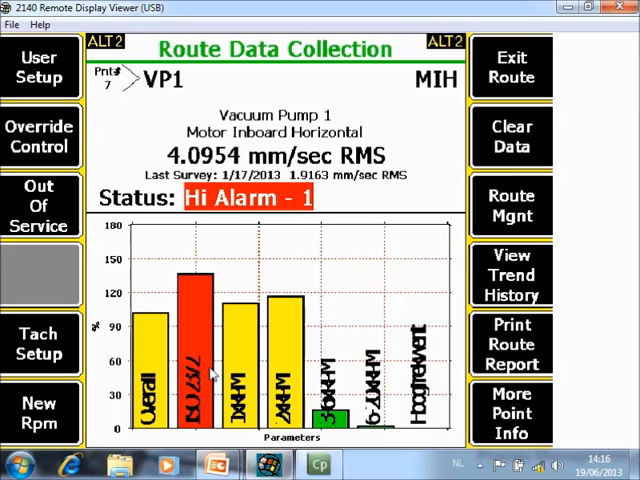
click(40, 67)
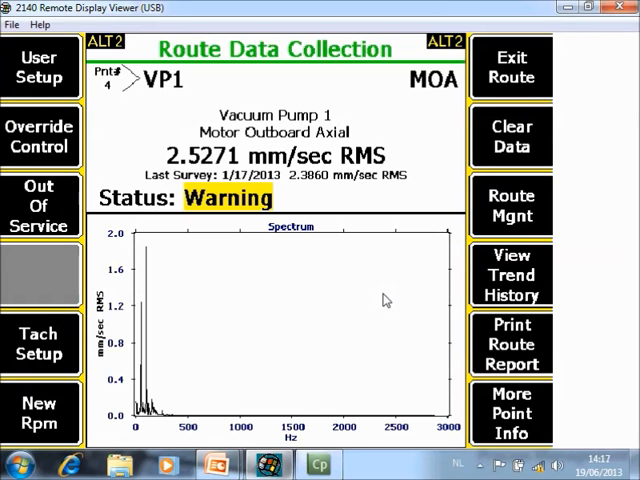
mouse_move(395, 399)
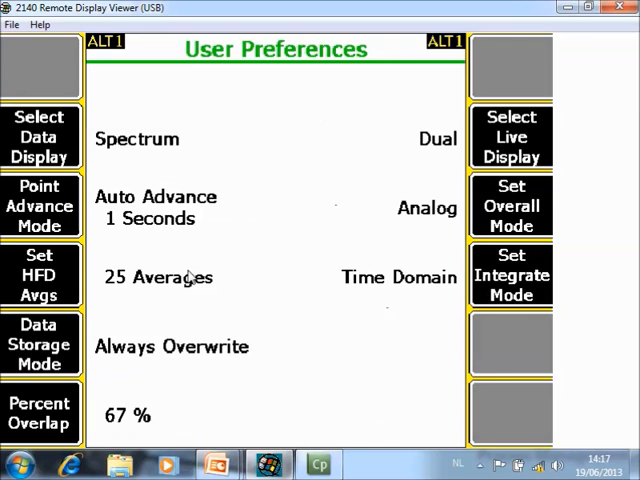
Set the data display to waveform only, showing Motor Outboard Axial's time waveform.
click(40, 137)
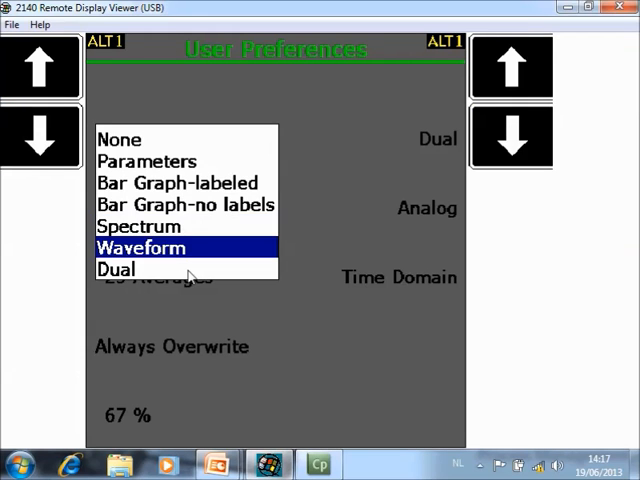
click(140, 247)
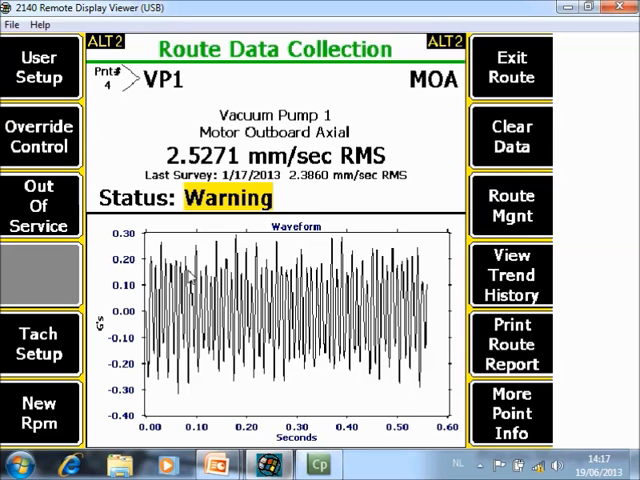
mouse_move(182, 270)
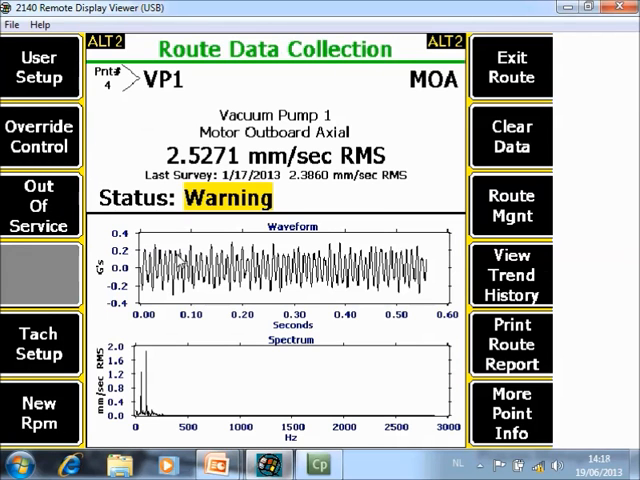
mouse_move(235, 248)
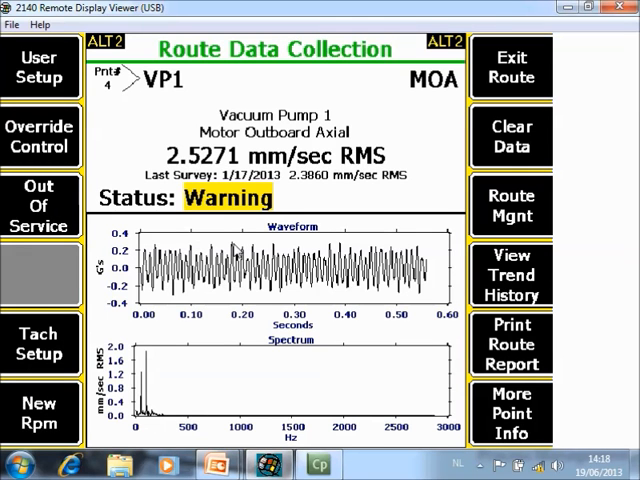
mouse_move(285, 325)
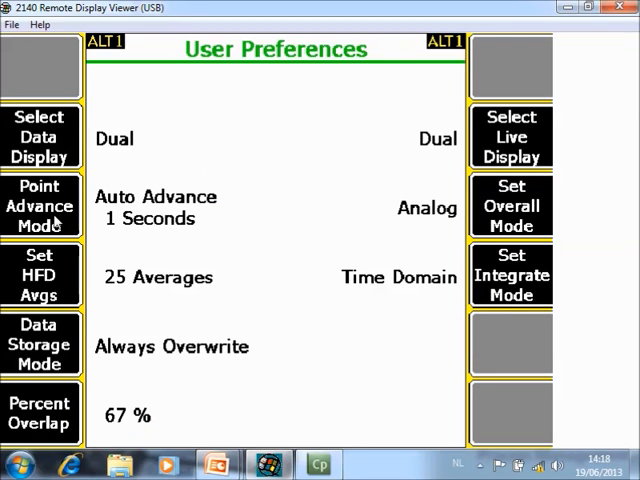
mouse_move(25, 250)
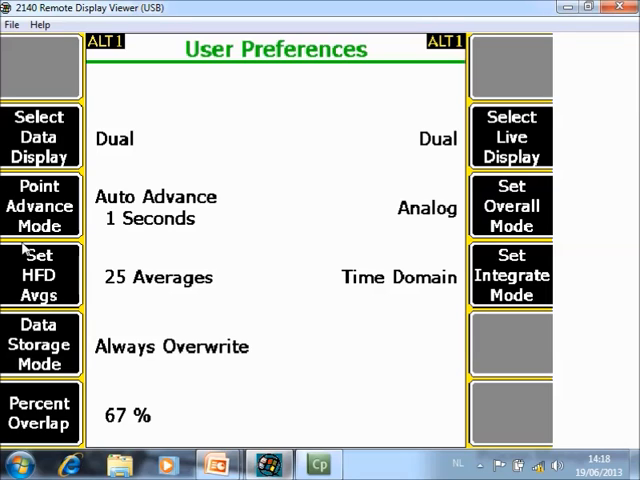
mouse_move(175, 237)
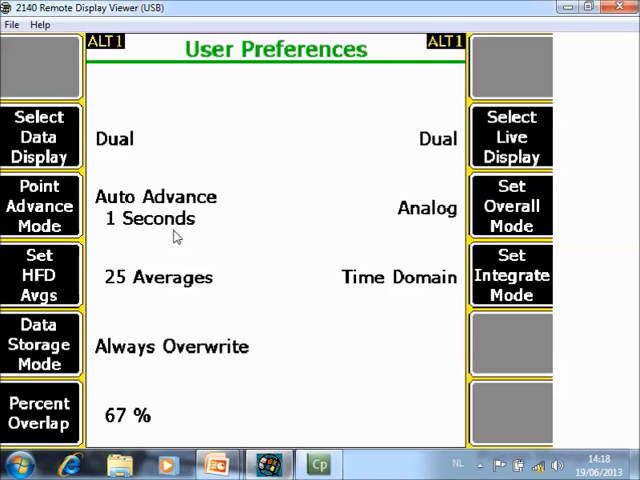
mouse_move(178, 228)
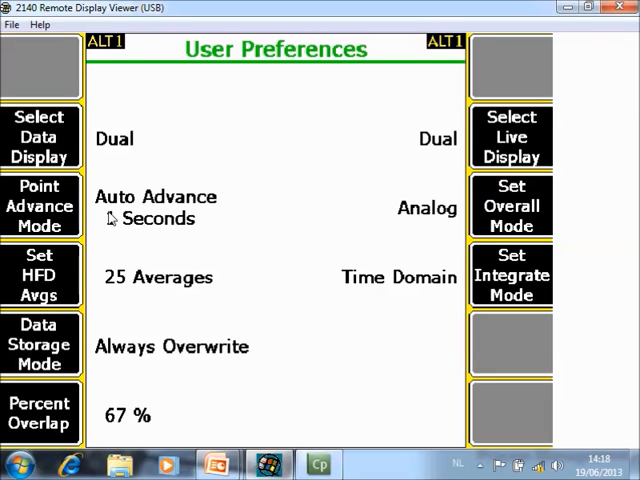
click(150, 218)
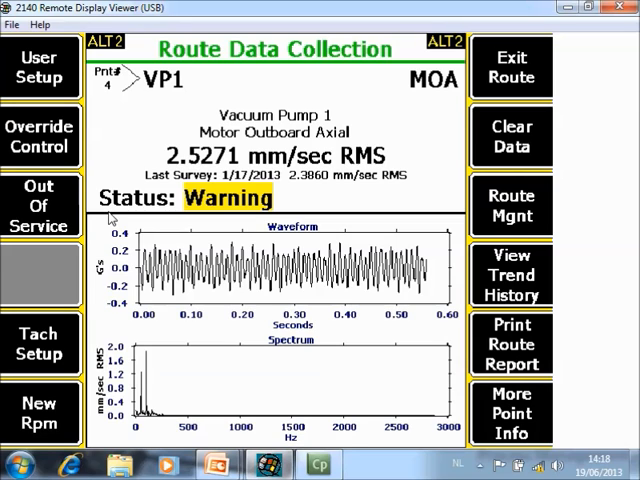
click(40, 65)
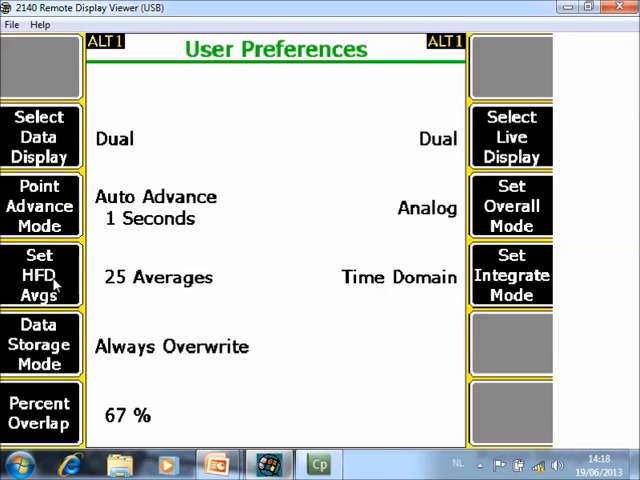
mouse_move(127, 300)
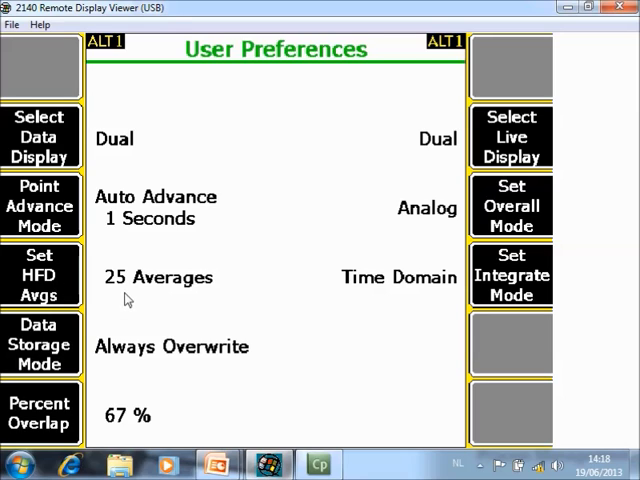
mouse_move(120, 298)
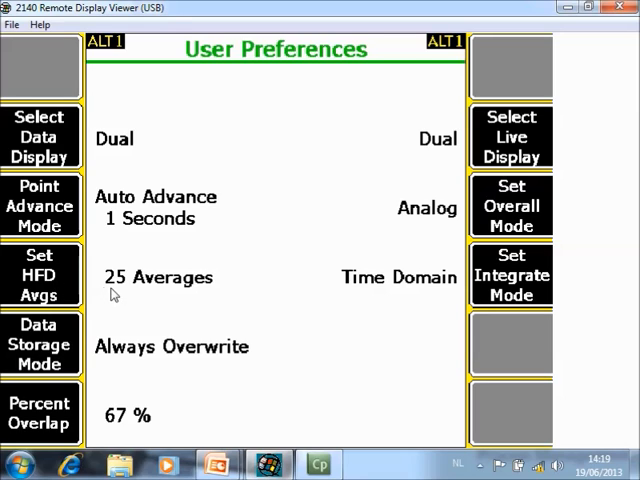
mouse_move(208, 297)
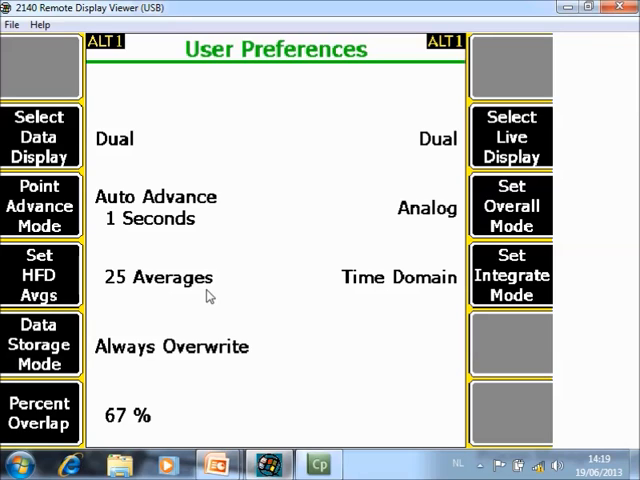
mouse_move(178, 295)
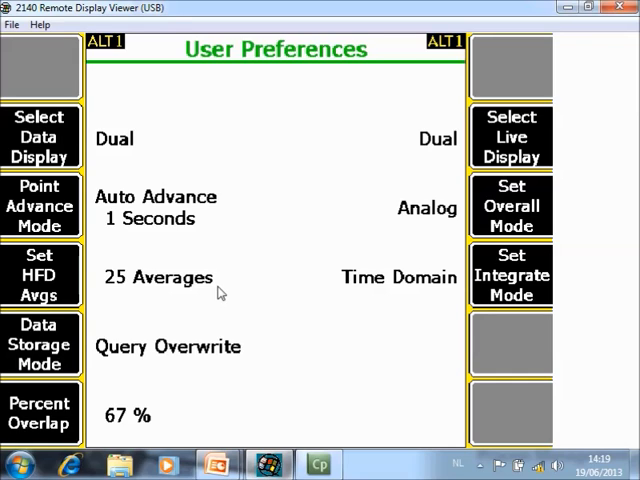
Cycle Data Storage Mode from Query Overwrite to Save All Data.
click(41, 343)
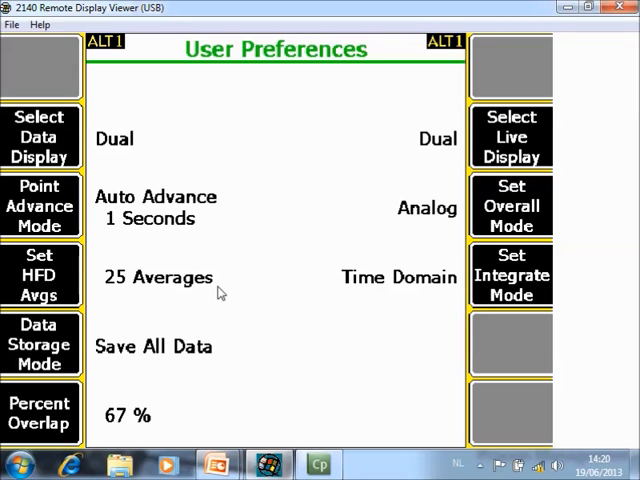
click(40, 412)
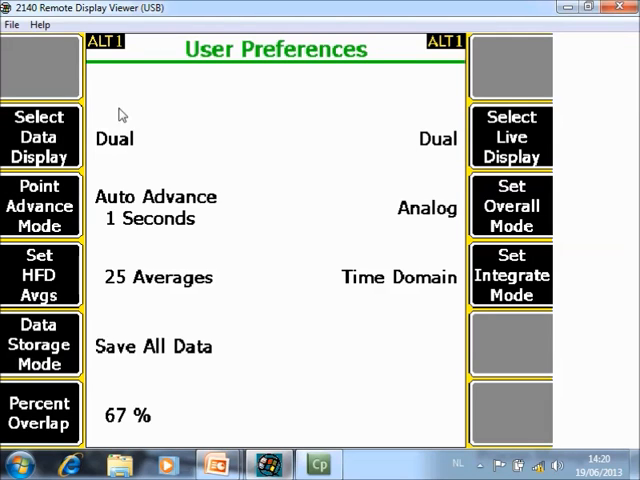
mouse_move(42, 165)
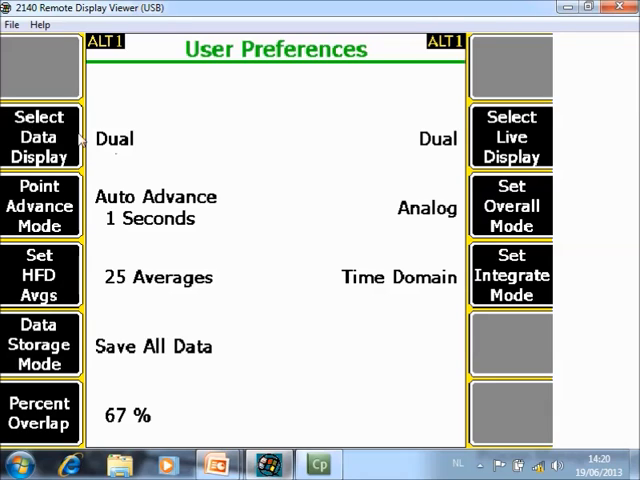
mouse_move(398, 140)
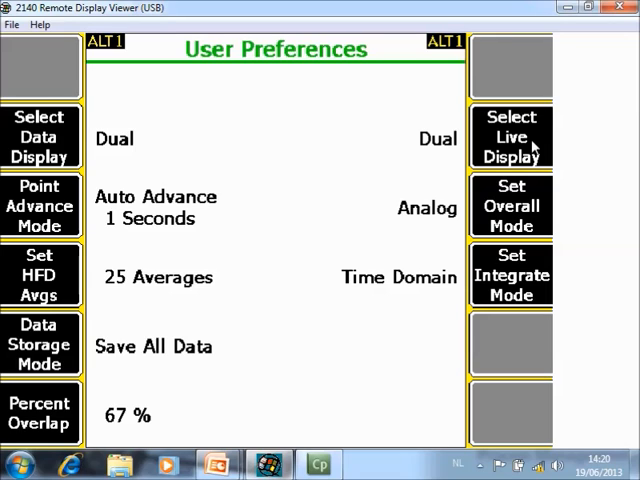
mouse_move(380, 227)
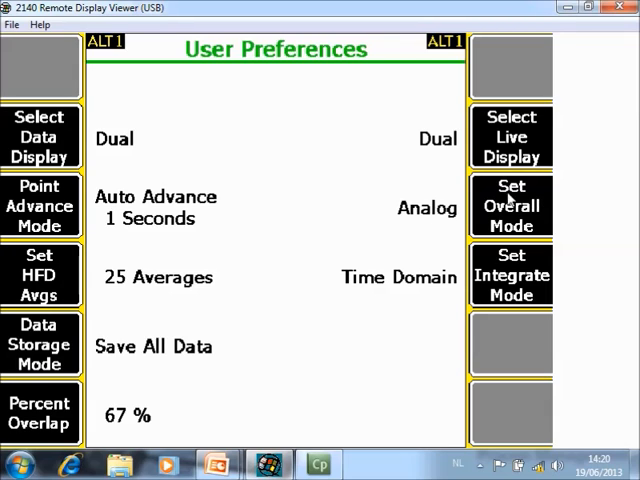
click(510, 205)
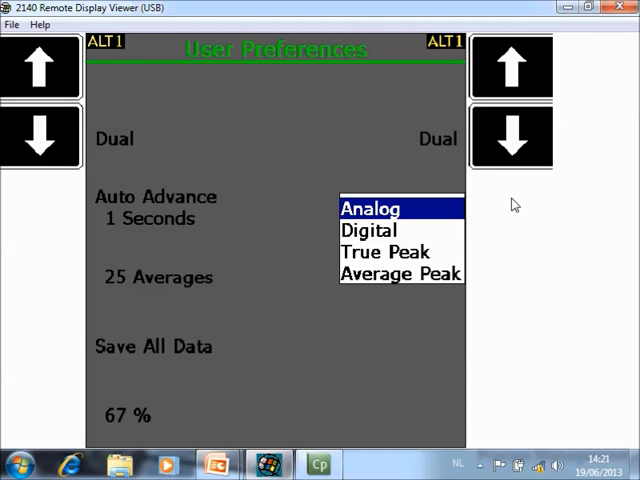
click(371, 208)
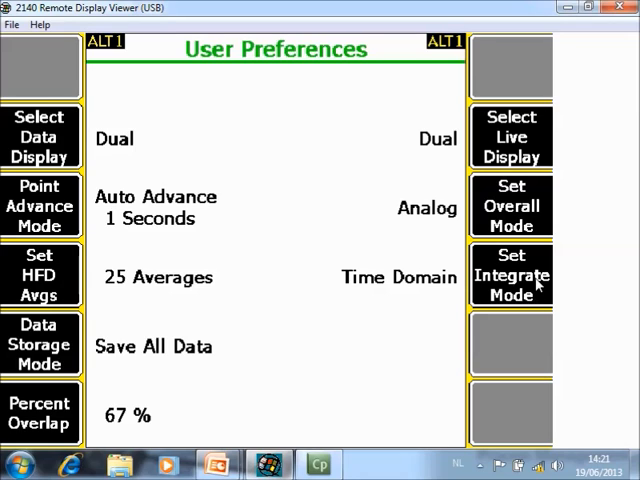
click(511, 274)
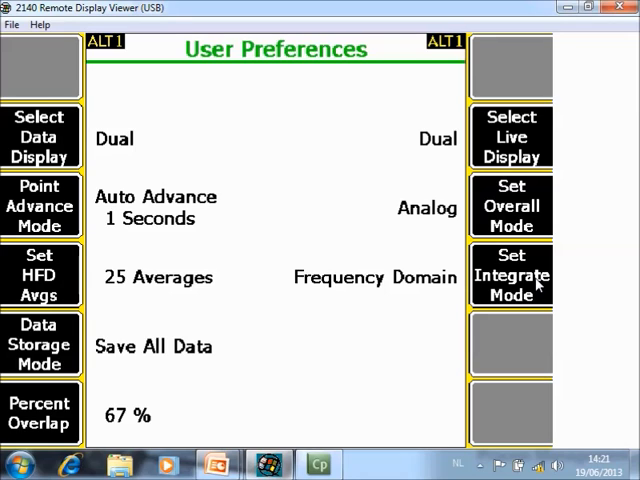
click(511, 275)
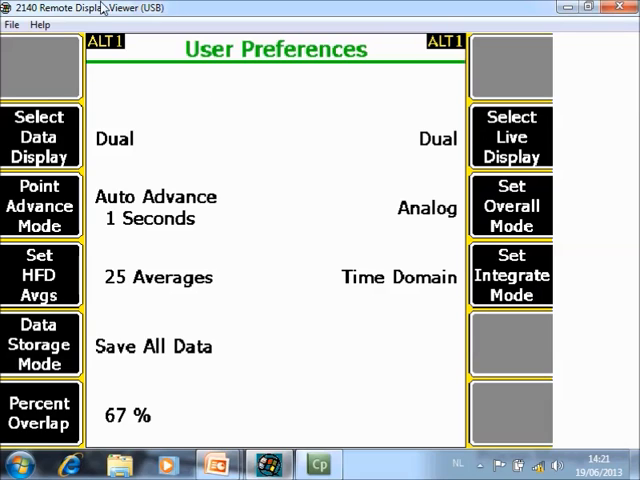
mouse_move(108, 97)
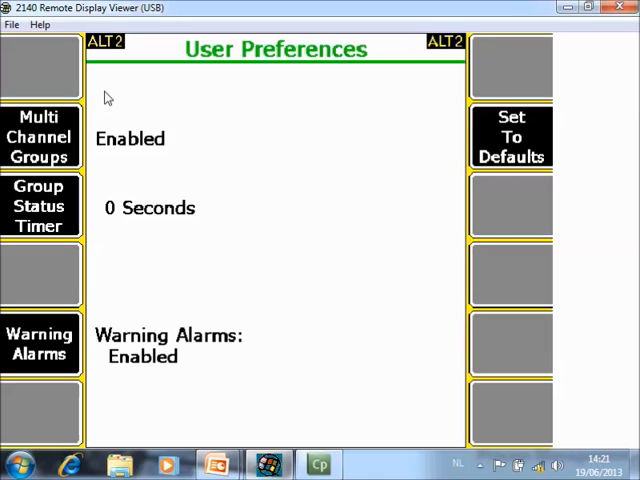
mouse_move(113, 166)
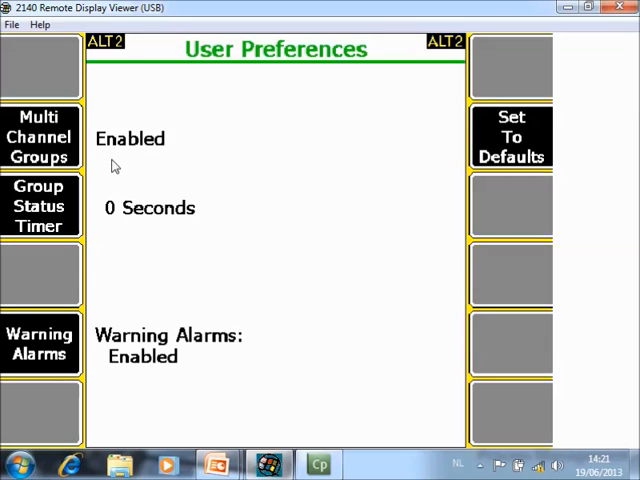
mouse_move(150, 157)
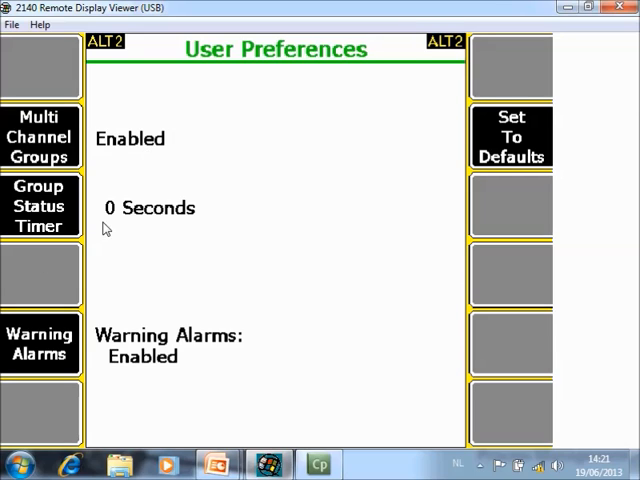
mouse_move(115, 218)
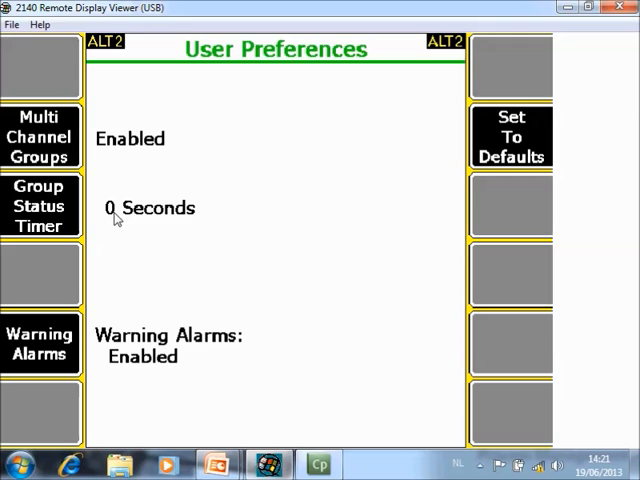
mouse_move(197, 230)
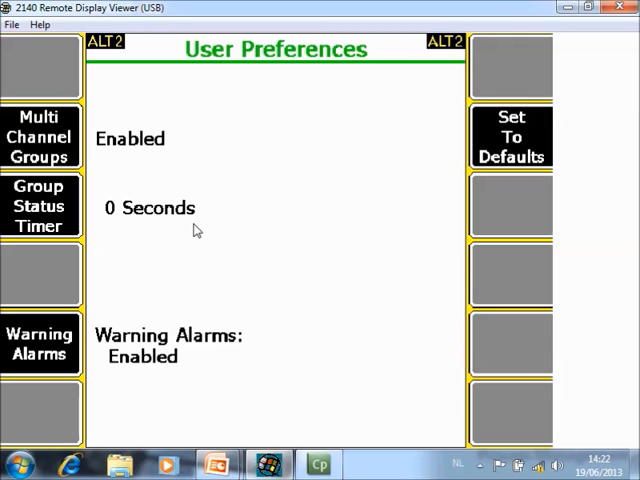
mouse_move(80, 192)
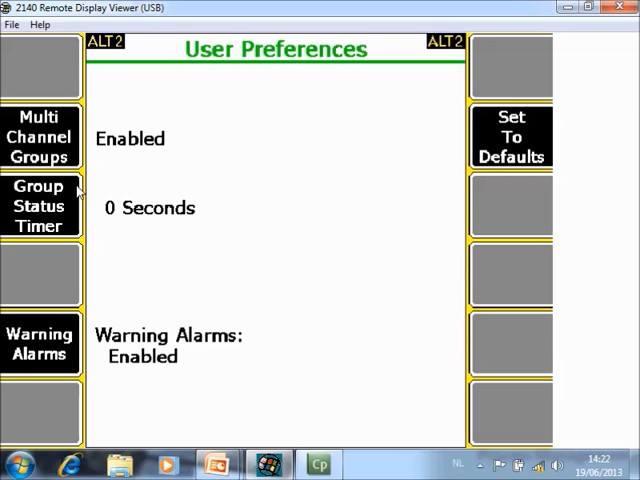
mouse_move(117, 233)
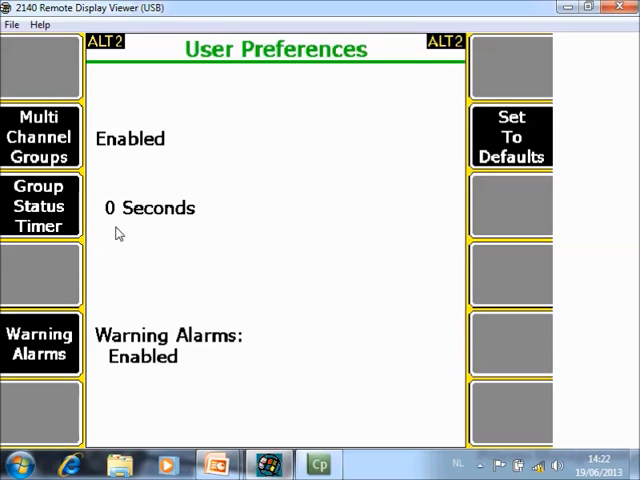
mouse_move(120, 207)
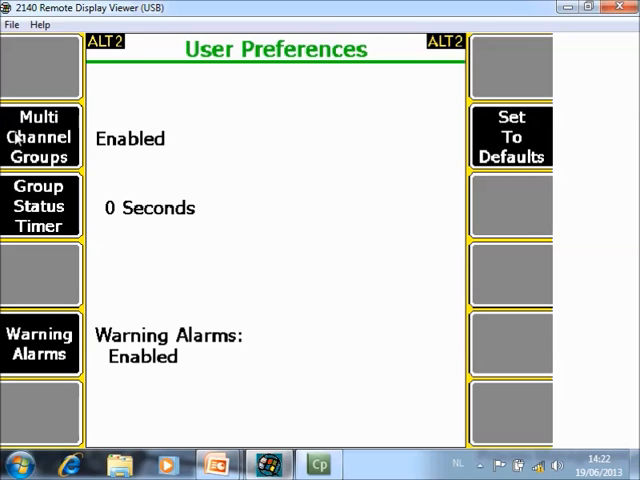
mouse_move(118, 160)
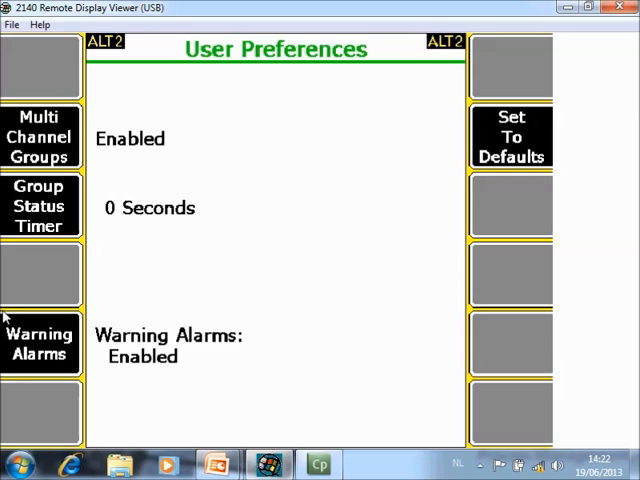
mouse_move(200, 362)
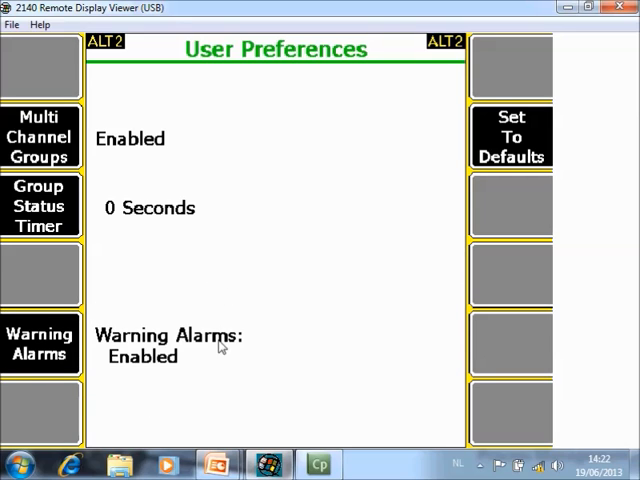
mouse_move(124, 375)
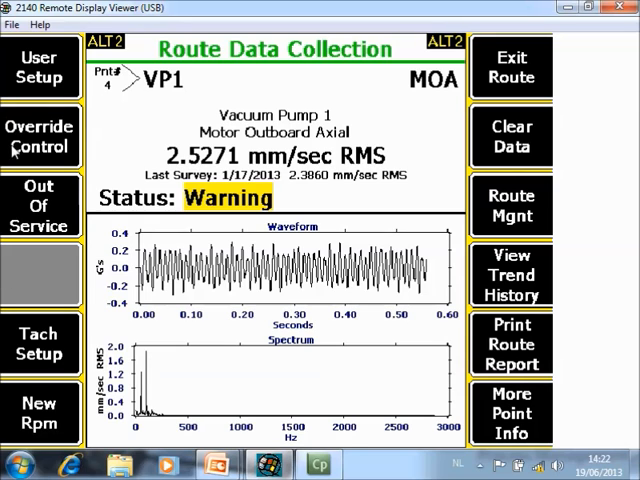
click(40, 135)
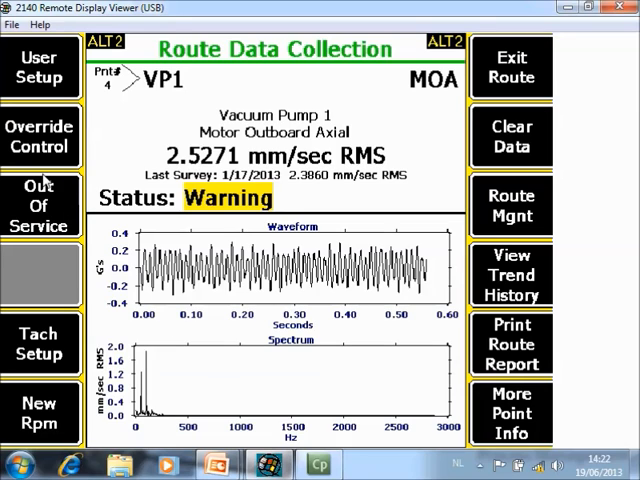
click(40, 205)
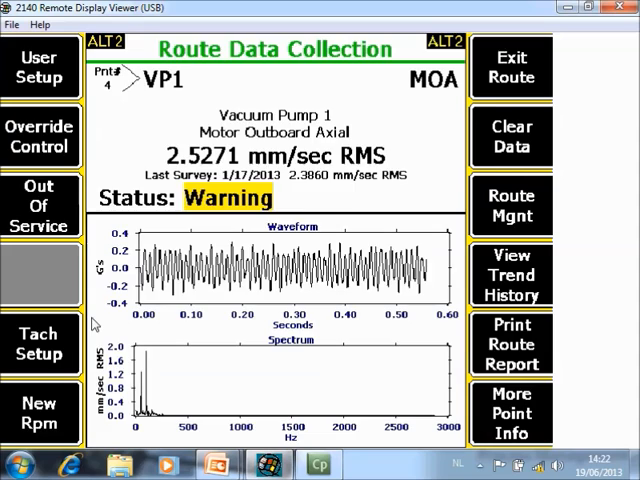
click(40, 343)
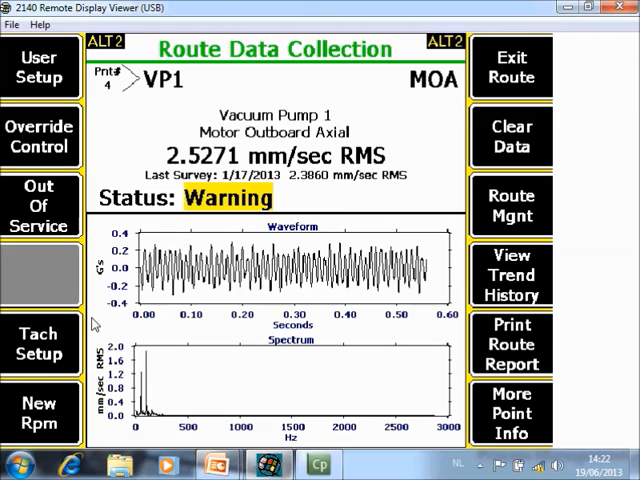
mouse_move(70, 378)
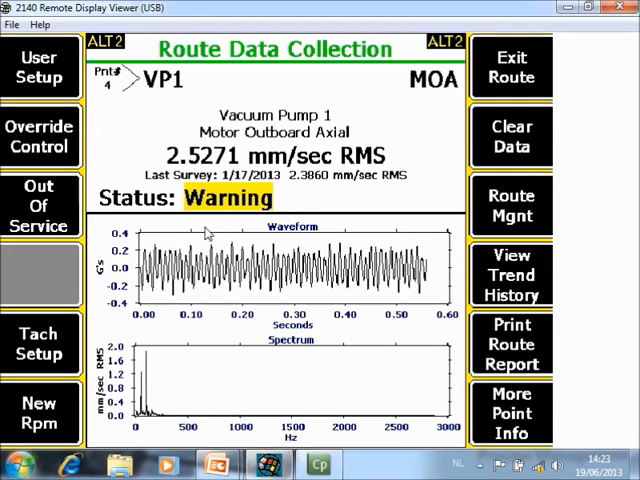
mouse_move(490, 70)
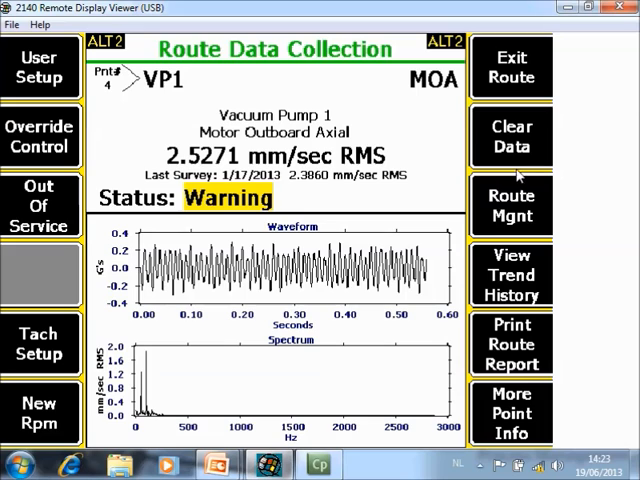
click(511, 205)
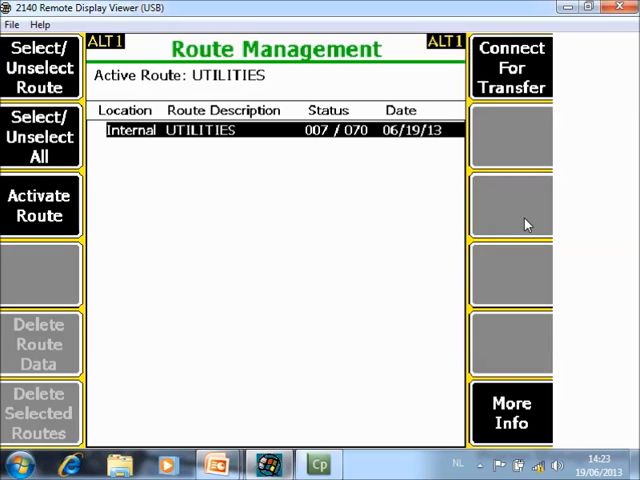
mouse_move(200, 135)
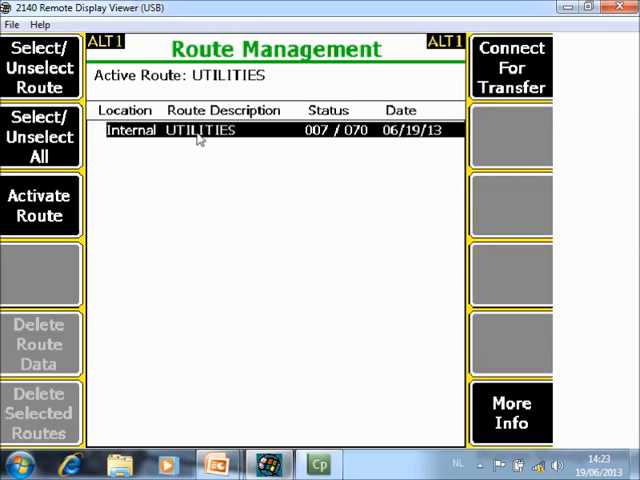
mouse_move(155, 328)
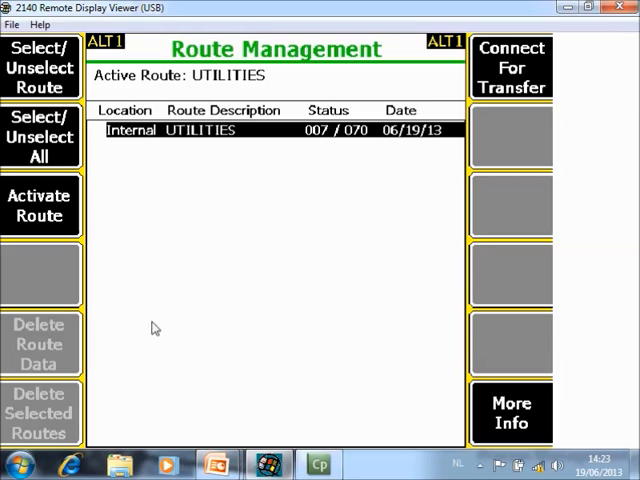
mouse_move(190, 220)
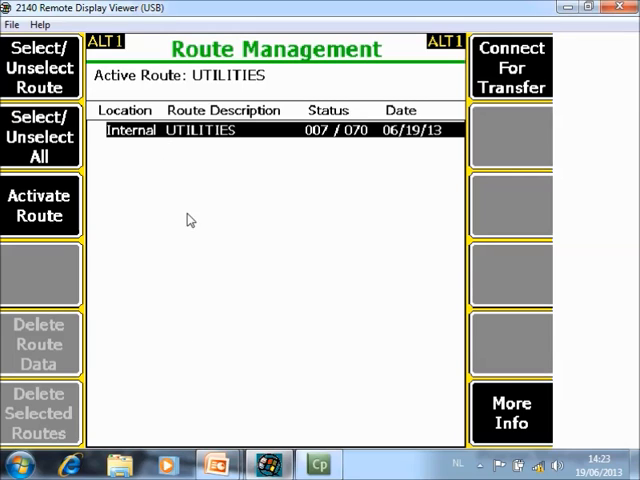
mouse_move(273, 252)
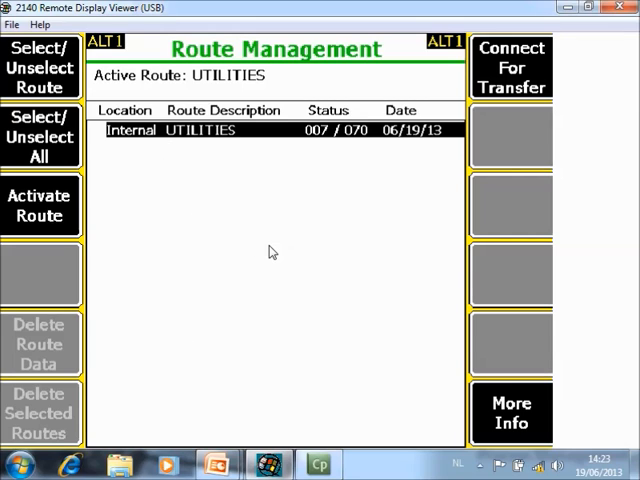
click(40, 206)
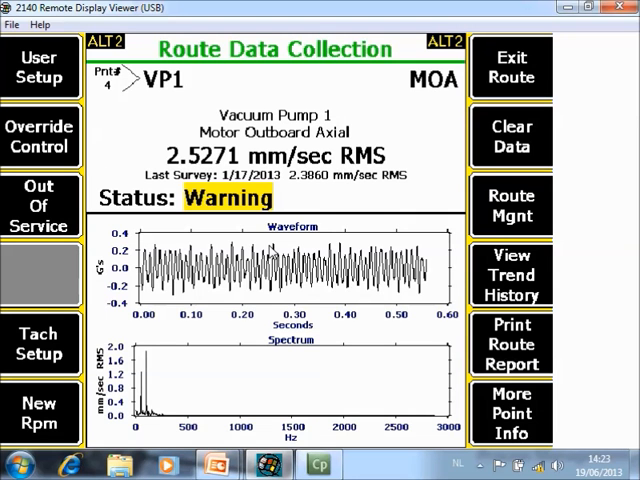
mouse_move(523, 285)
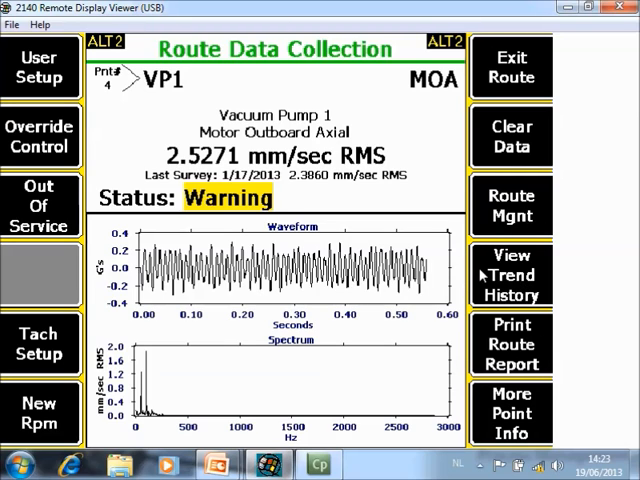
Show Motor Outboard Axial's trend history, switching between the Overall and ISO 2372 trends.
click(511, 276)
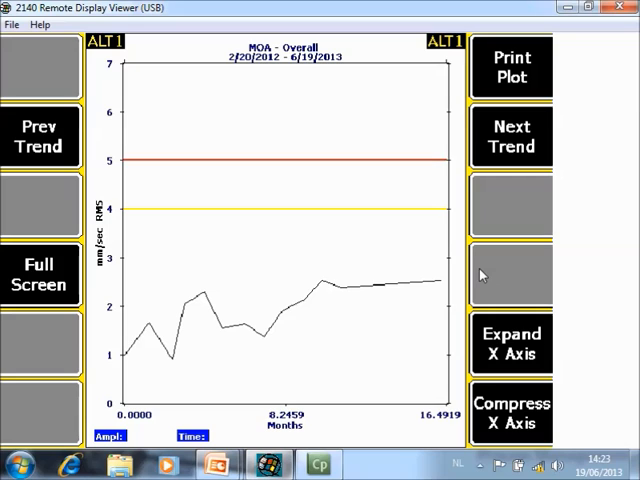
mouse_move(143, 351)
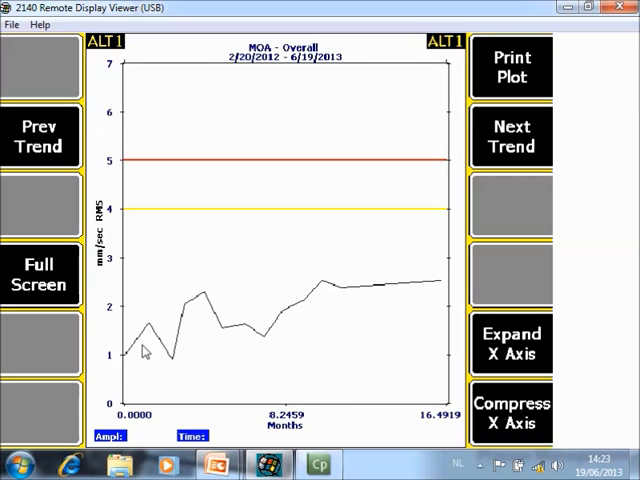
mouse_move(390, 304)
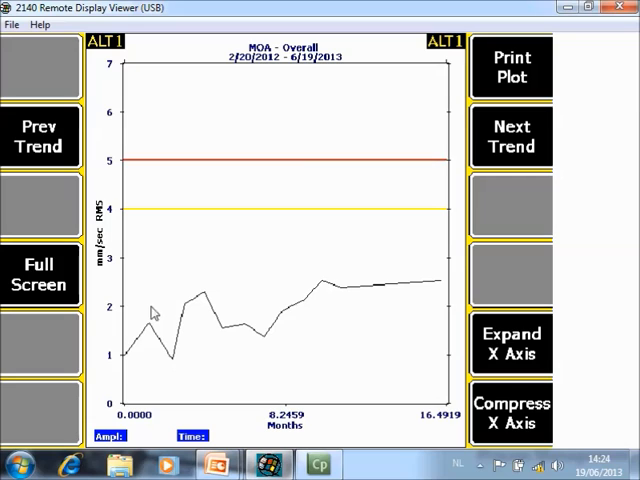
mouse_move(337, 54)
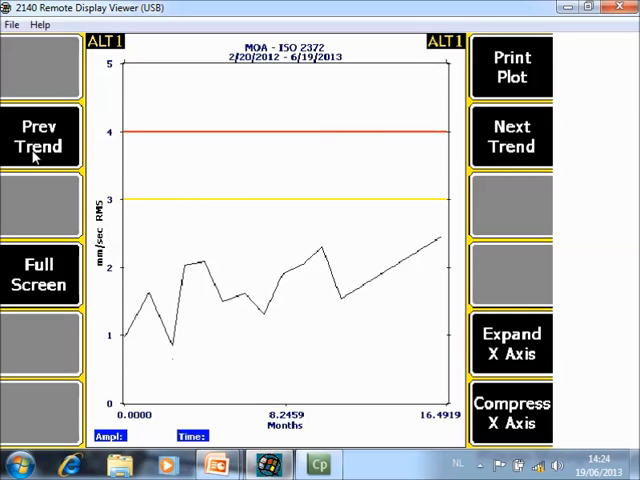
click(511, 137)
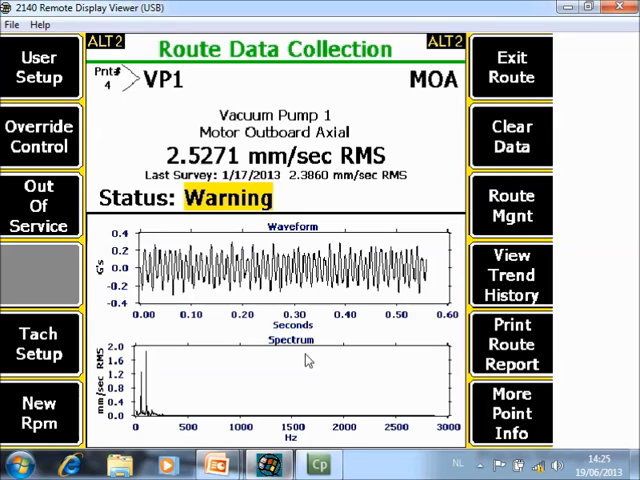
mouse_move(520, 397)
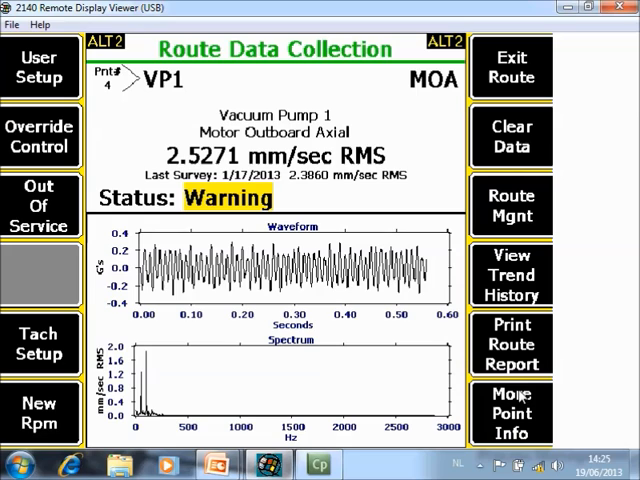
Show Motor Outboard Axial's Point Information with its stored trend, spectrum and waveform data.
click(511, 413)
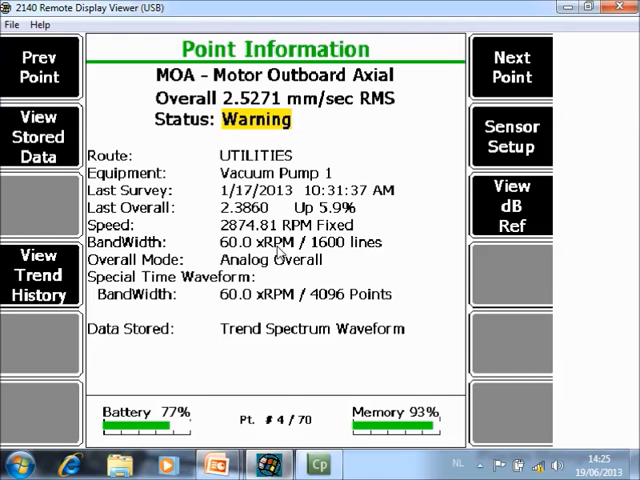
mouse_move(377, 251)
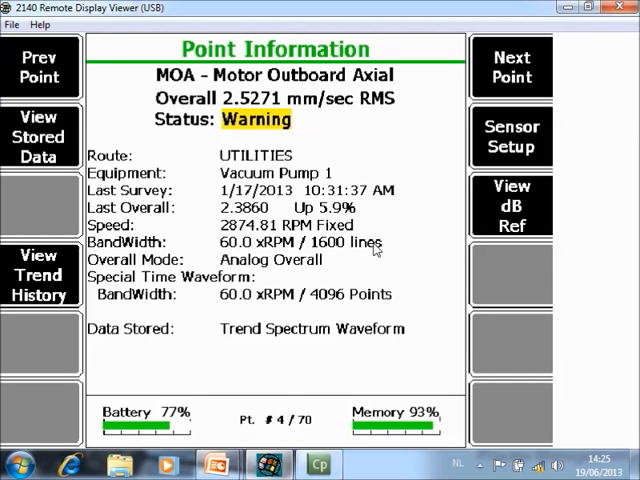